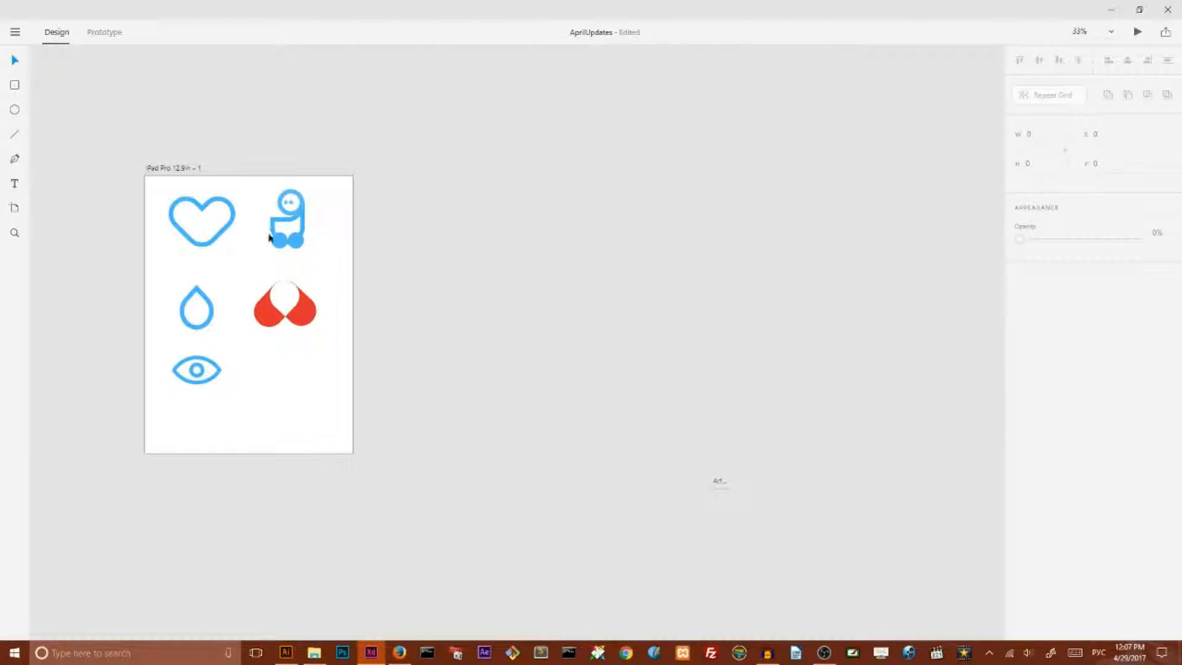
pyautogui.moveTo(125, 149)
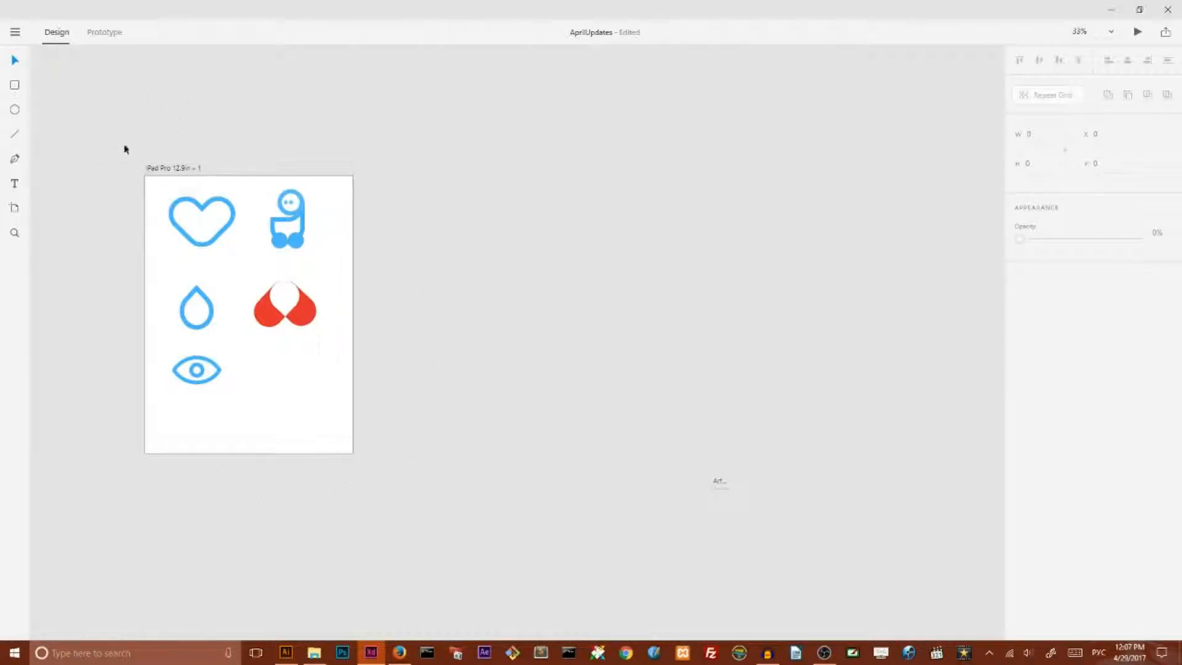
pyautogui.moveTo(151, 417)
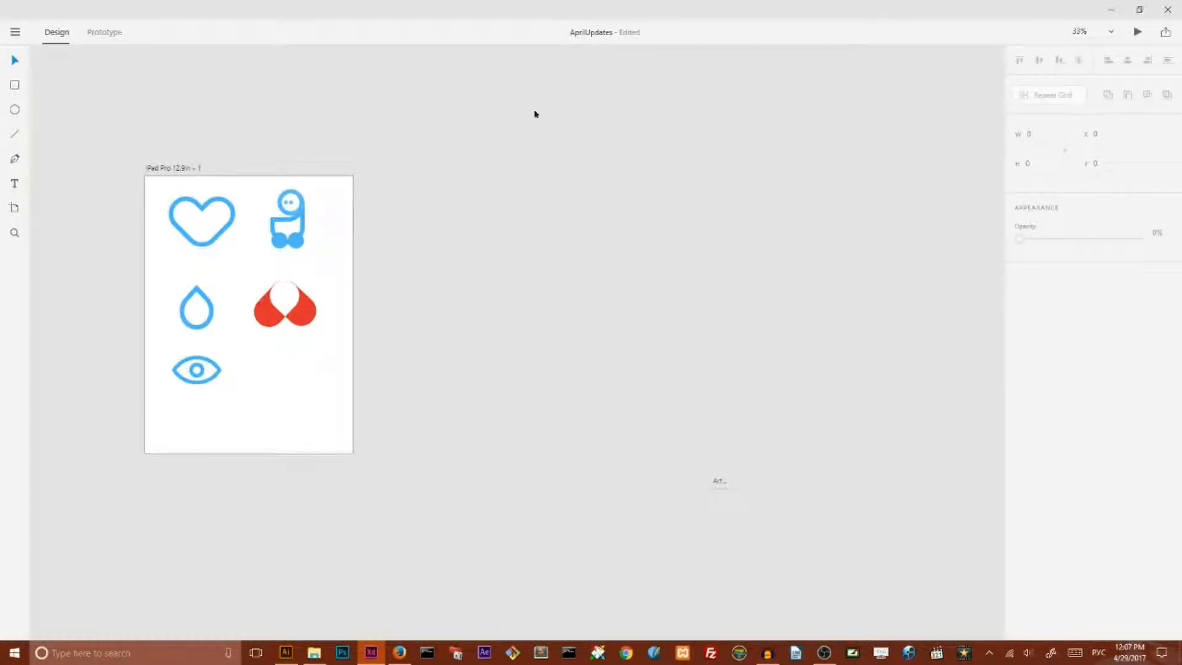
# Step: Create a new blank iPad Pro 12.9in artboard from the device presets beside the first one
pyautogui.click(14, 208)
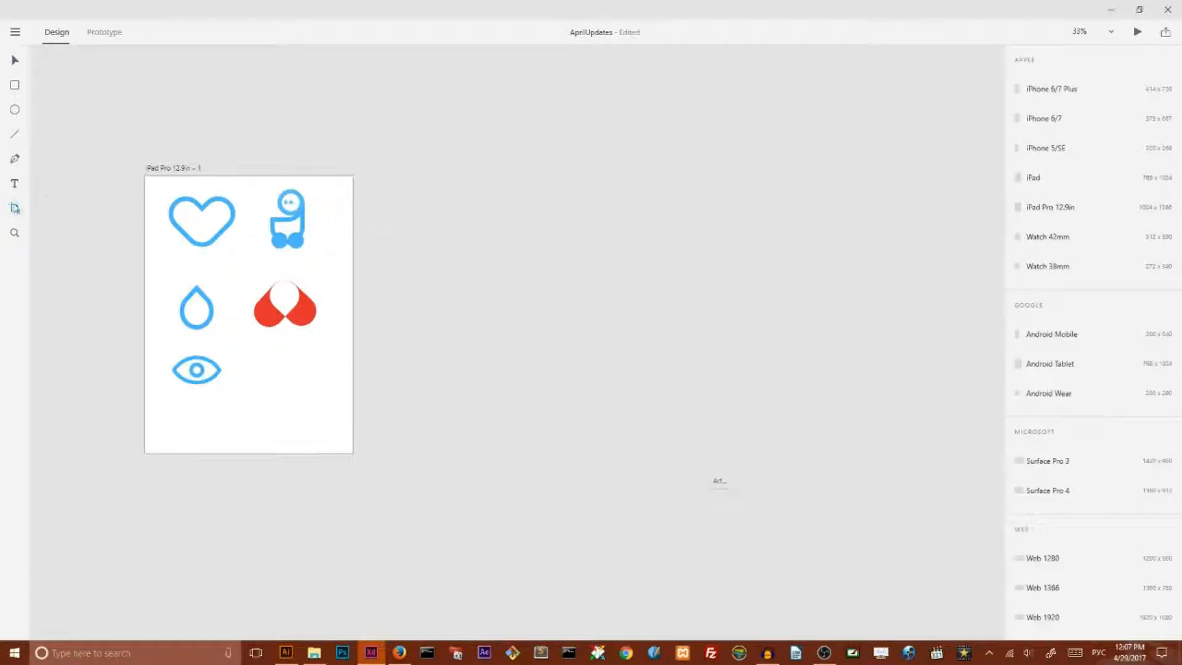
pyautogui.moveTo(1066, 211)
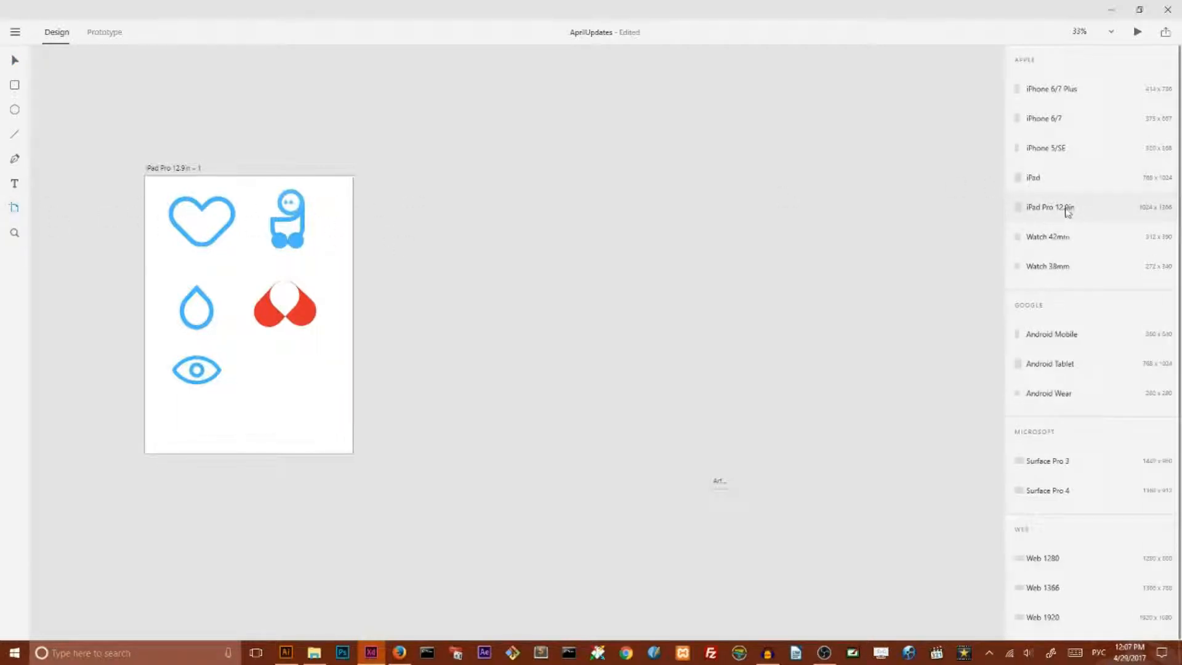
pyautogui.click(1049, 208)
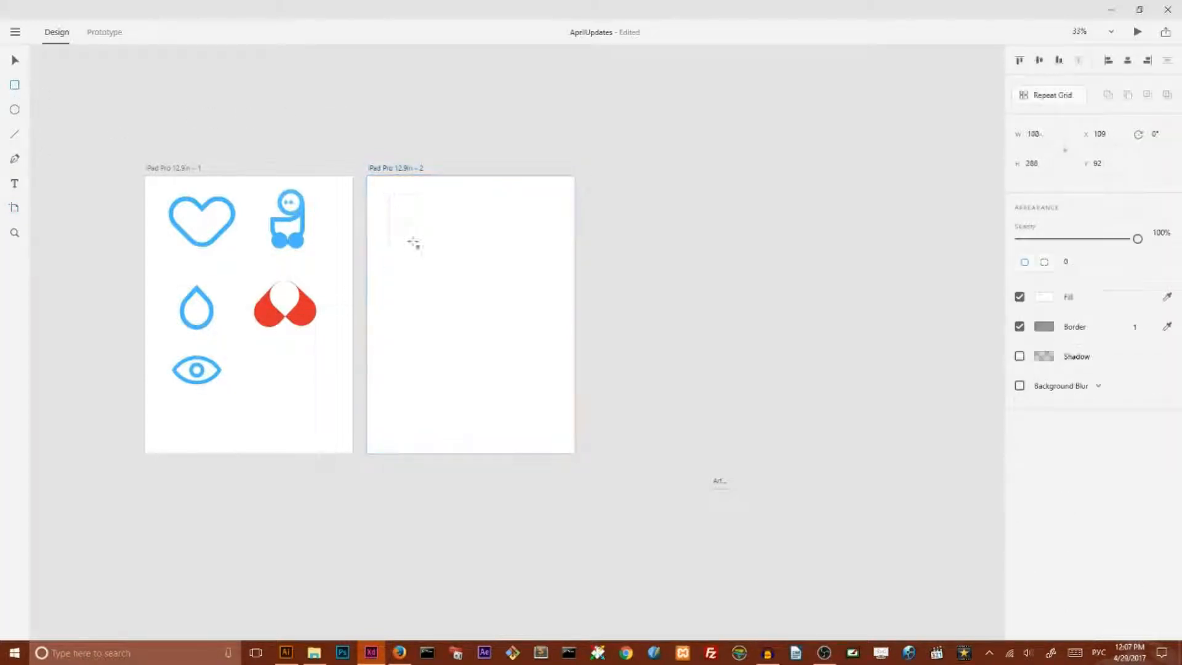
# Step: Draw a tall rectangle, remove its fill, give it a blue outline, and tilt the pills into a heart
pyautogui.moveTo(390, 198); pyautogui.dragTo(432, 265)
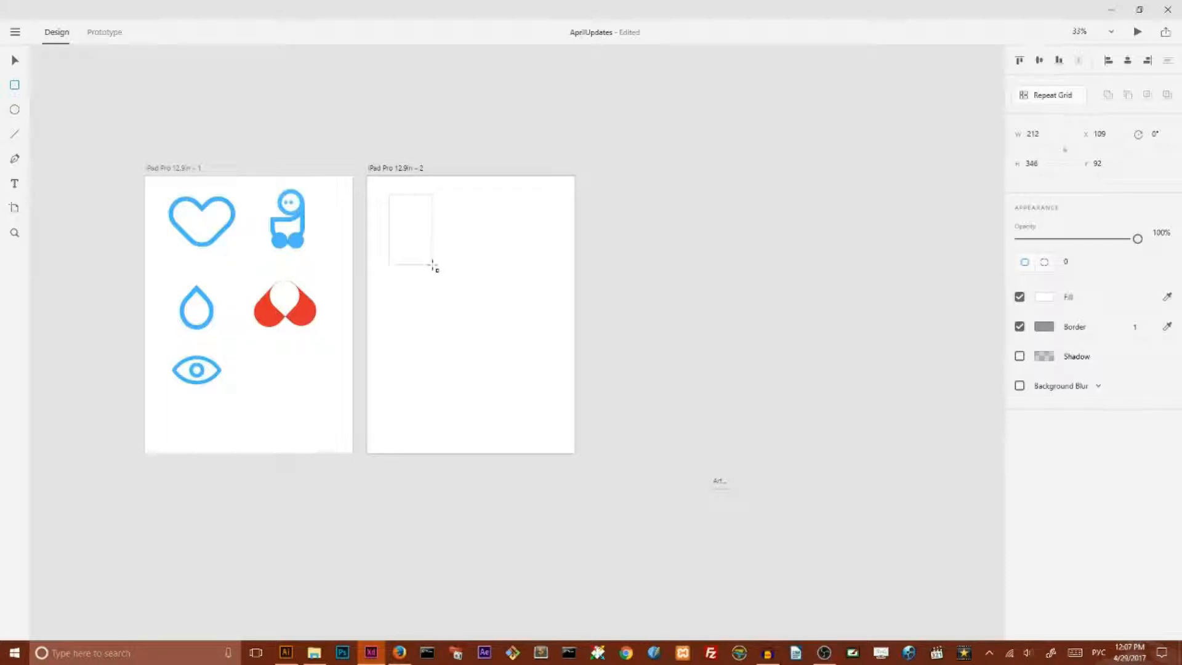
pyautogui.click(410, 228)
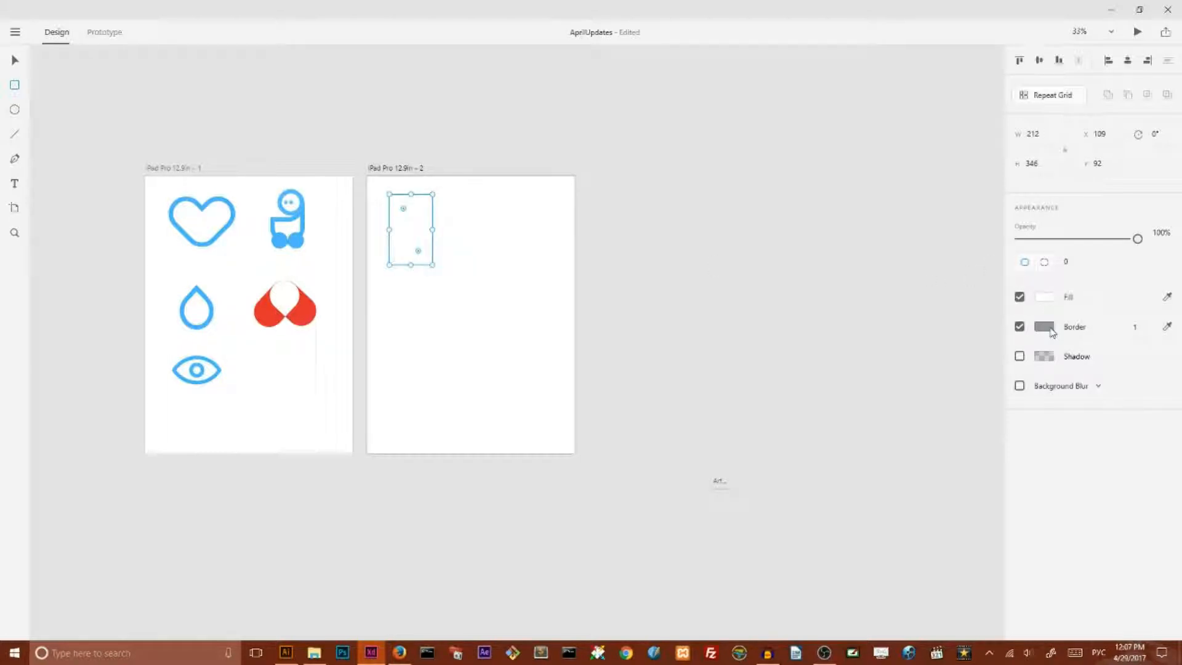
pyautogui.click(1021, 296)
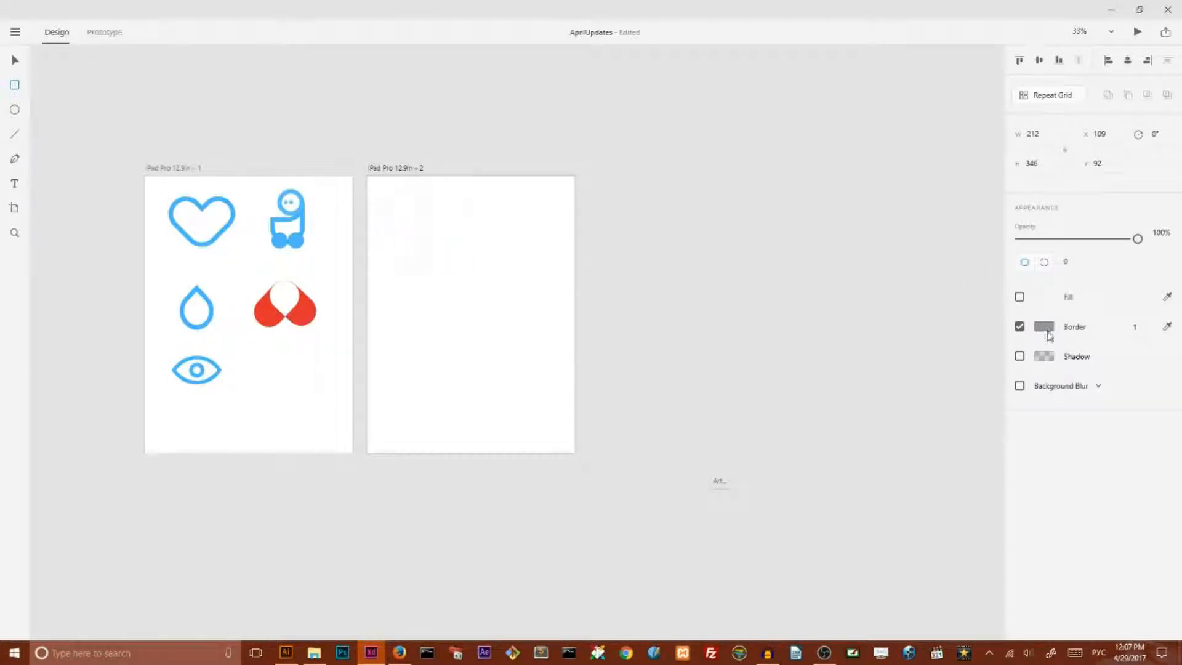
pyautogui.click(1045, 326)
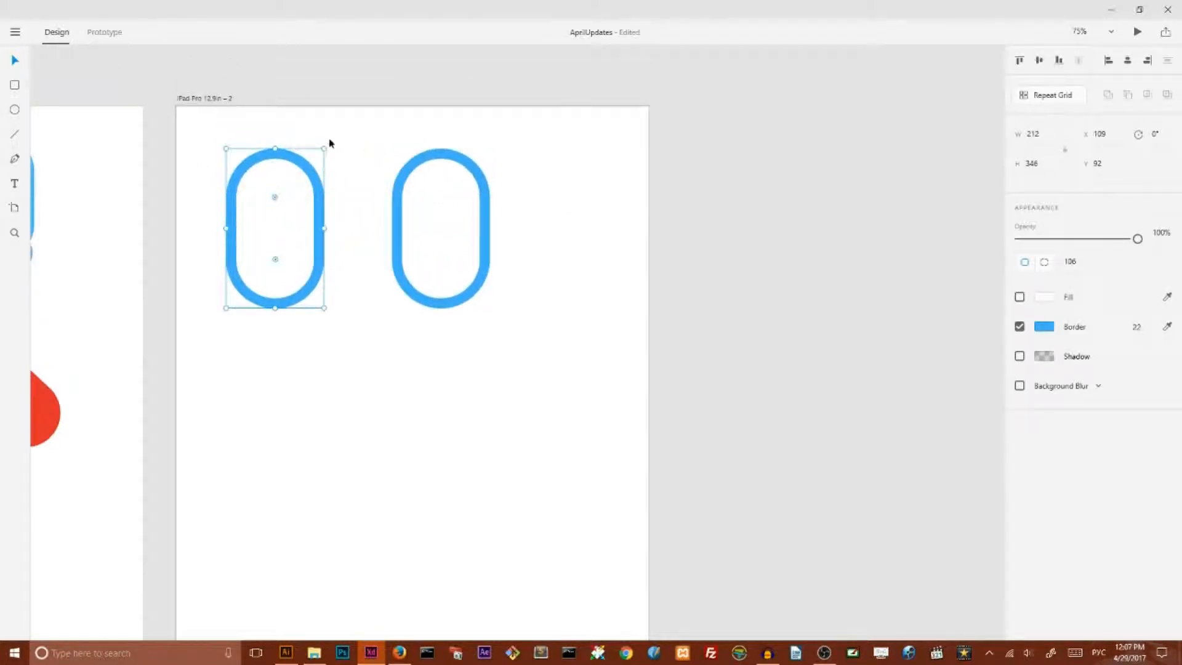
pyautogui.moveTo(326, 148); pyautogui.dragTo(273, 149)
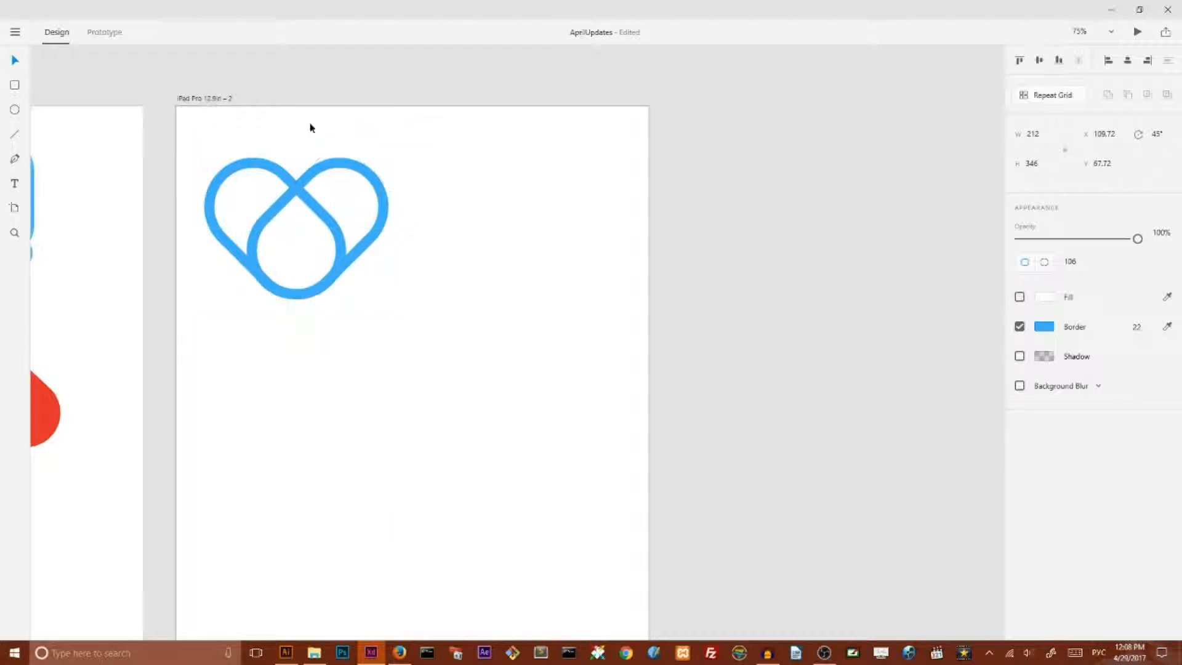
# Step: Duplicate the heart right, down, and back left to form a two-by-two grid of hearts
pyautogui.click(295, 226)
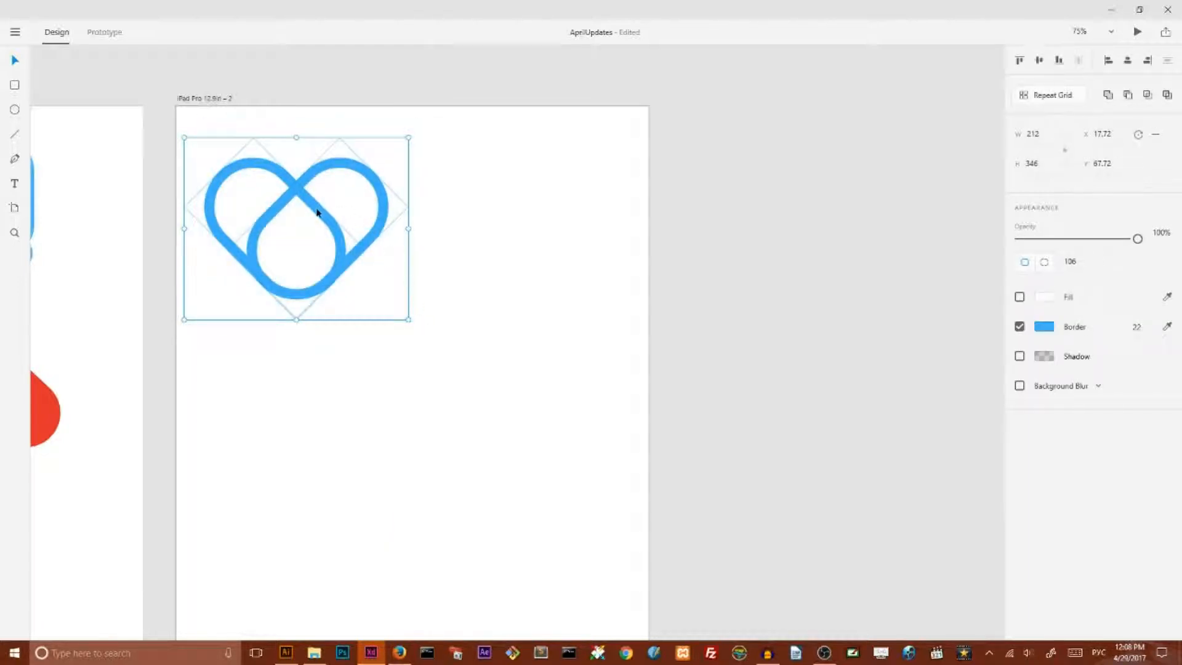
pyautogui.moveTo(294, 219); pyautogui.dragTo(520, 219)
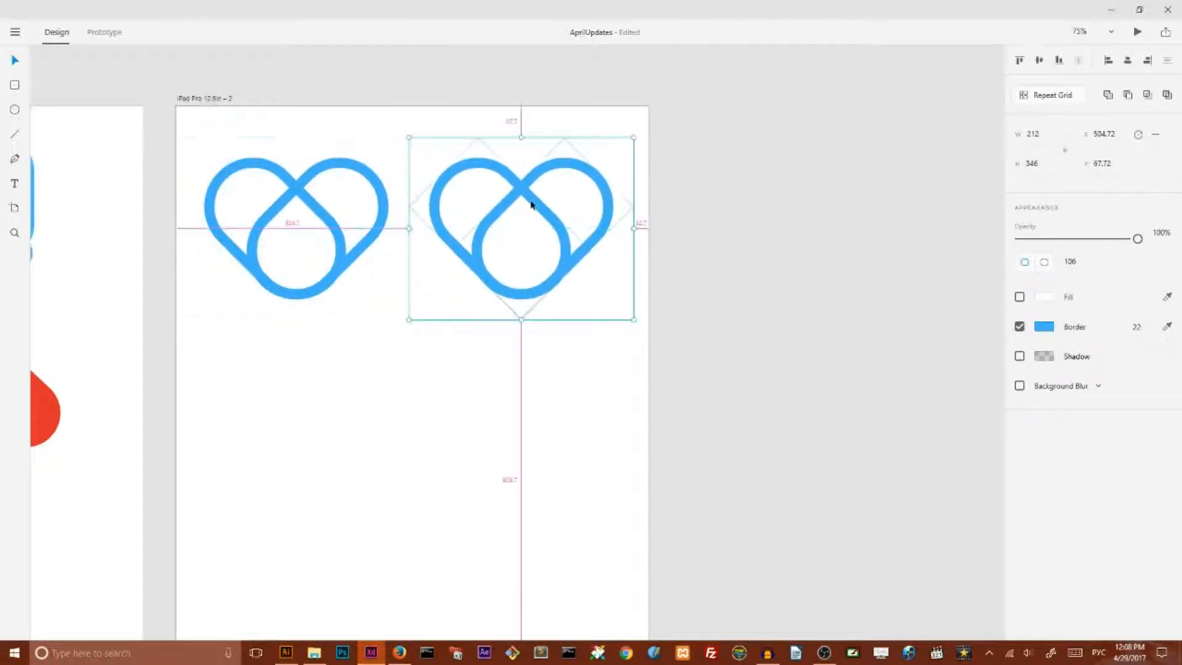
pyautogui.moveTo(520, 226); pyautogui.dragTo(520, 388)
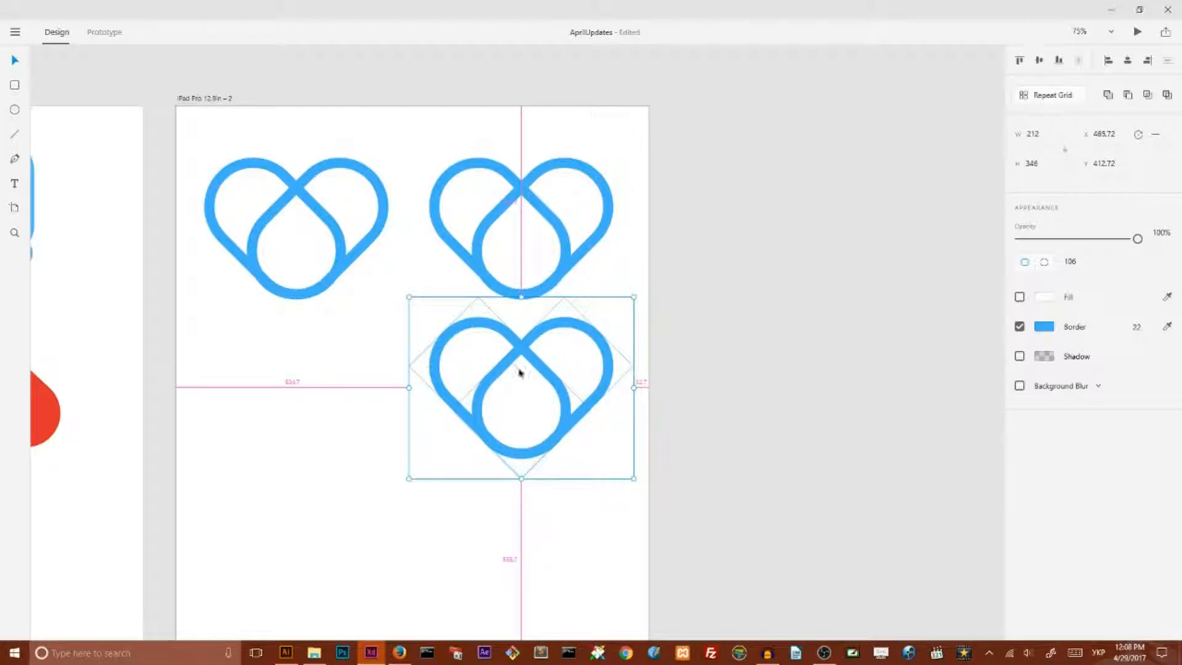
pyautogui.moveTo(520, 386); pyautogui.dragTo(295, 228)
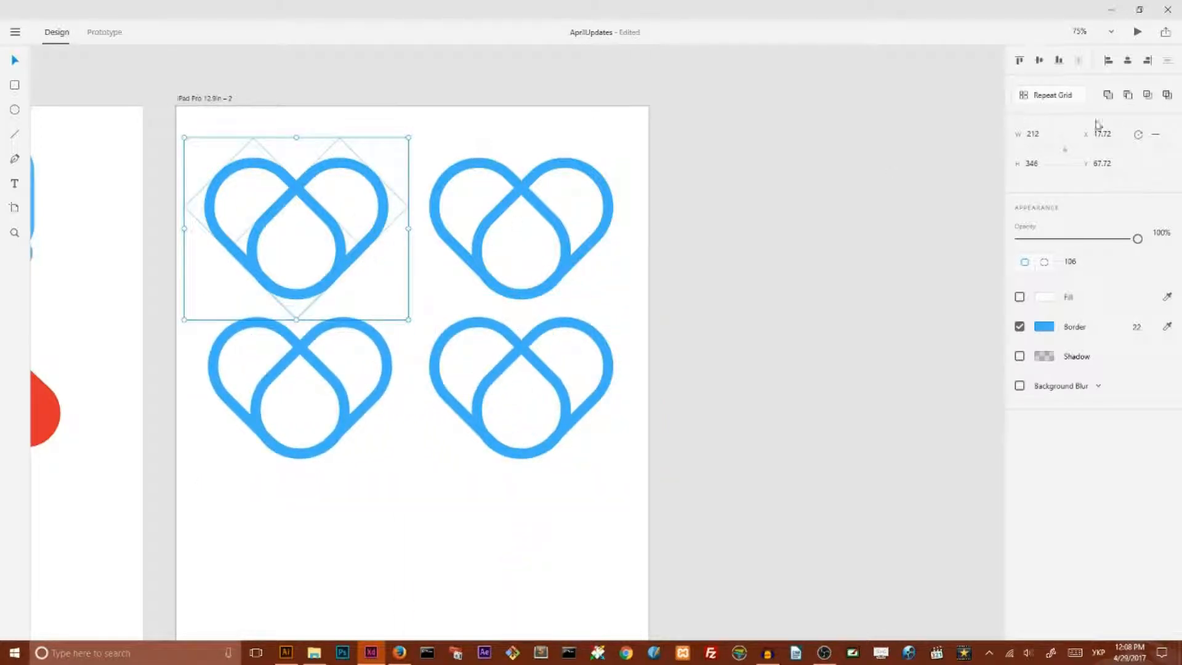
pyautogui.moveTo(1108, 94)
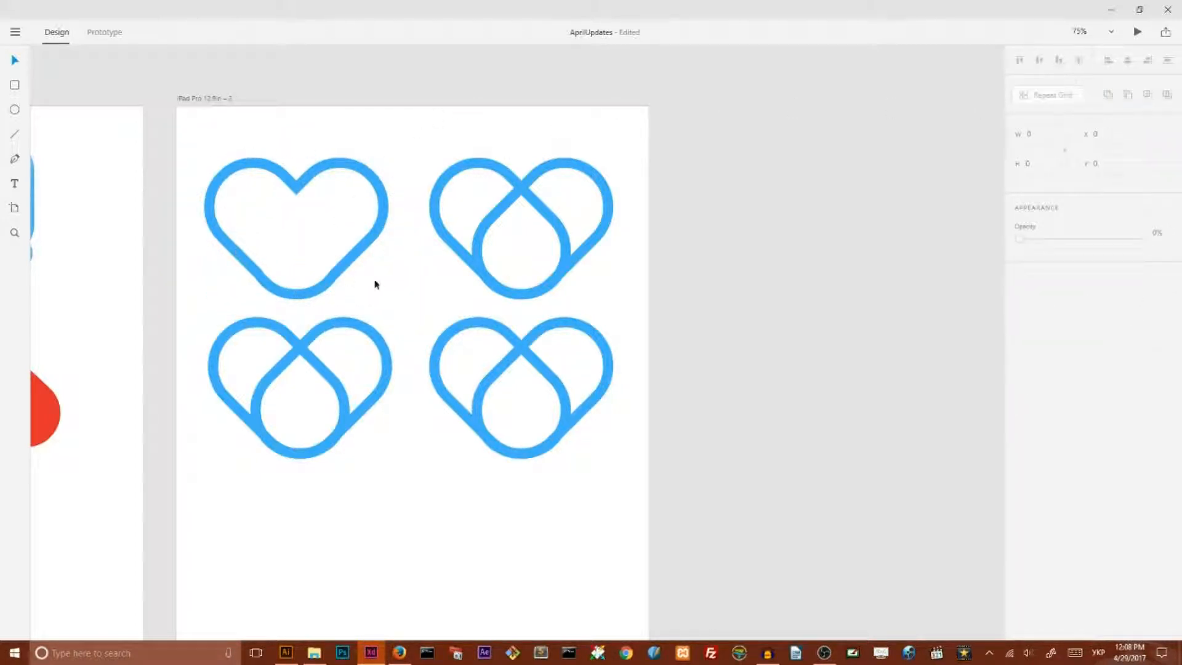
pyautogui.click(296, 226)
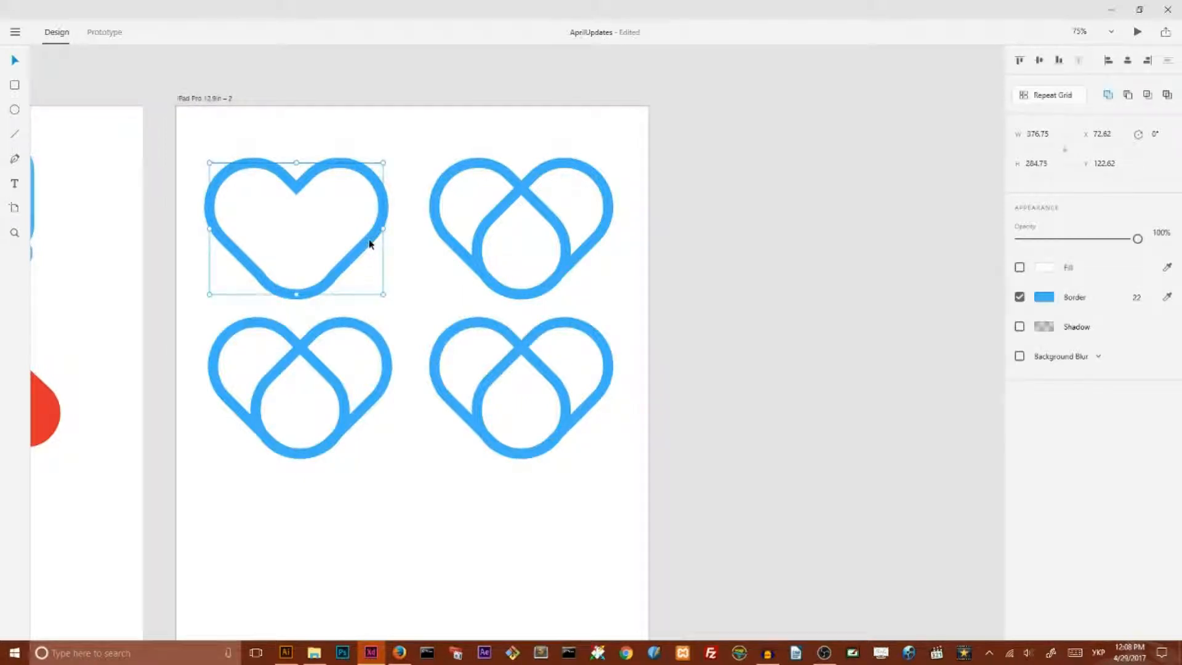
pyautogui.moveTo(342, 283)
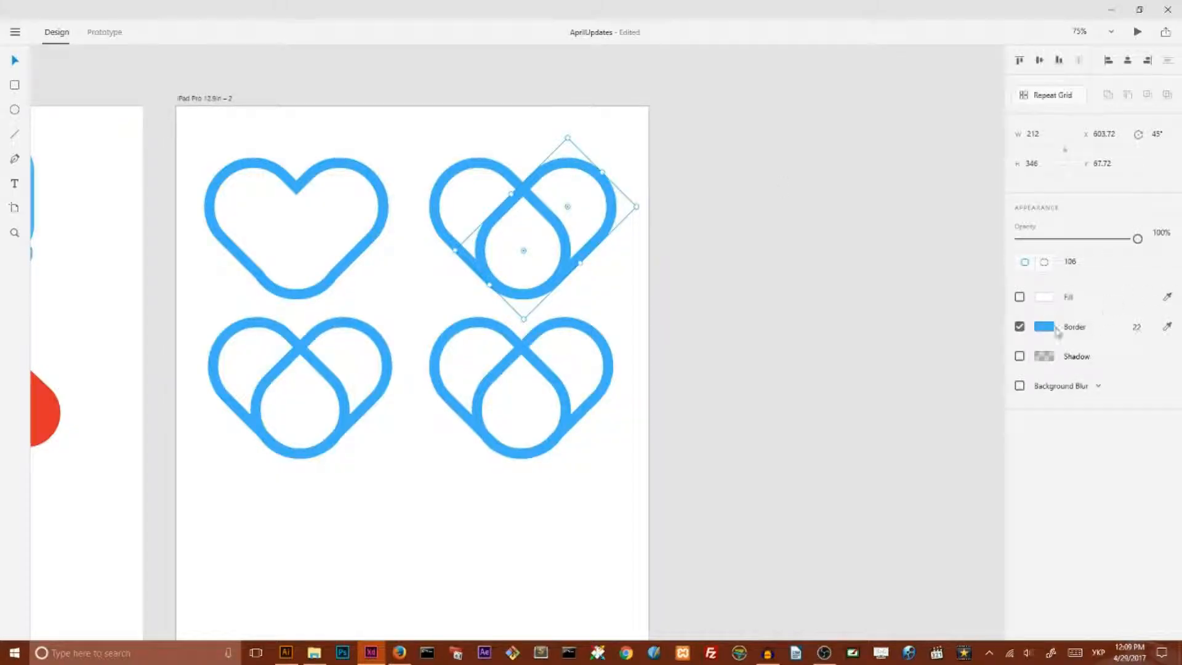
# Step: Adjust the top-right heart's border so it reduces to a curved hook fragment
pyautogui.click(1044, 326)
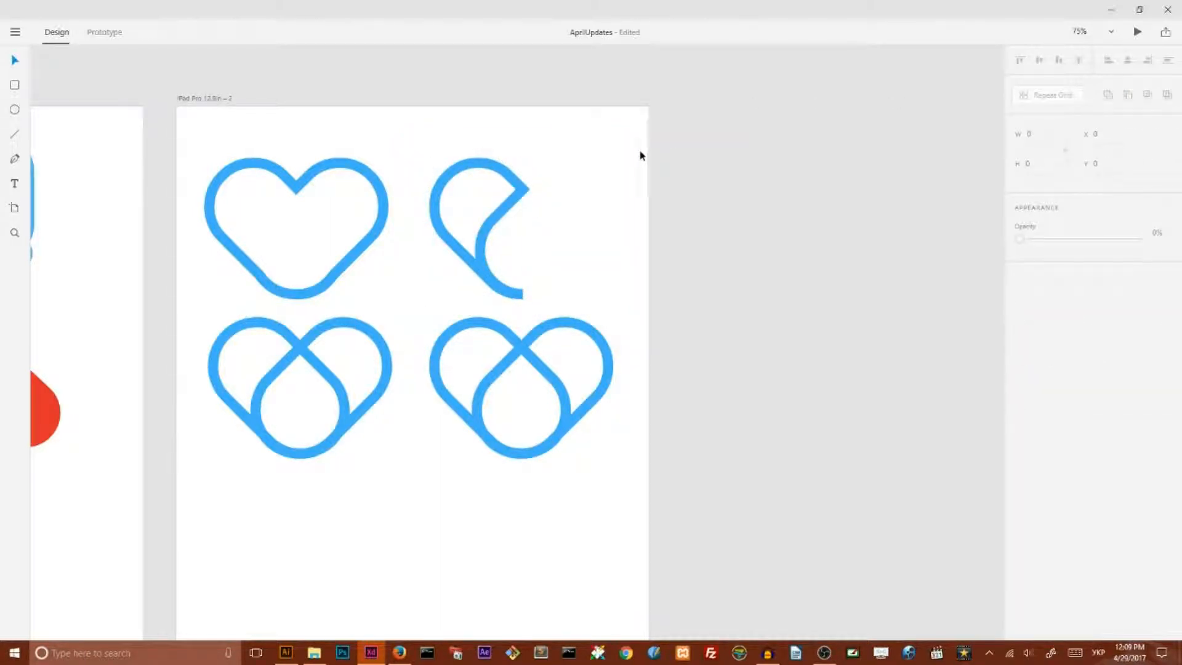
pyautogui.moveTo(628, 161)
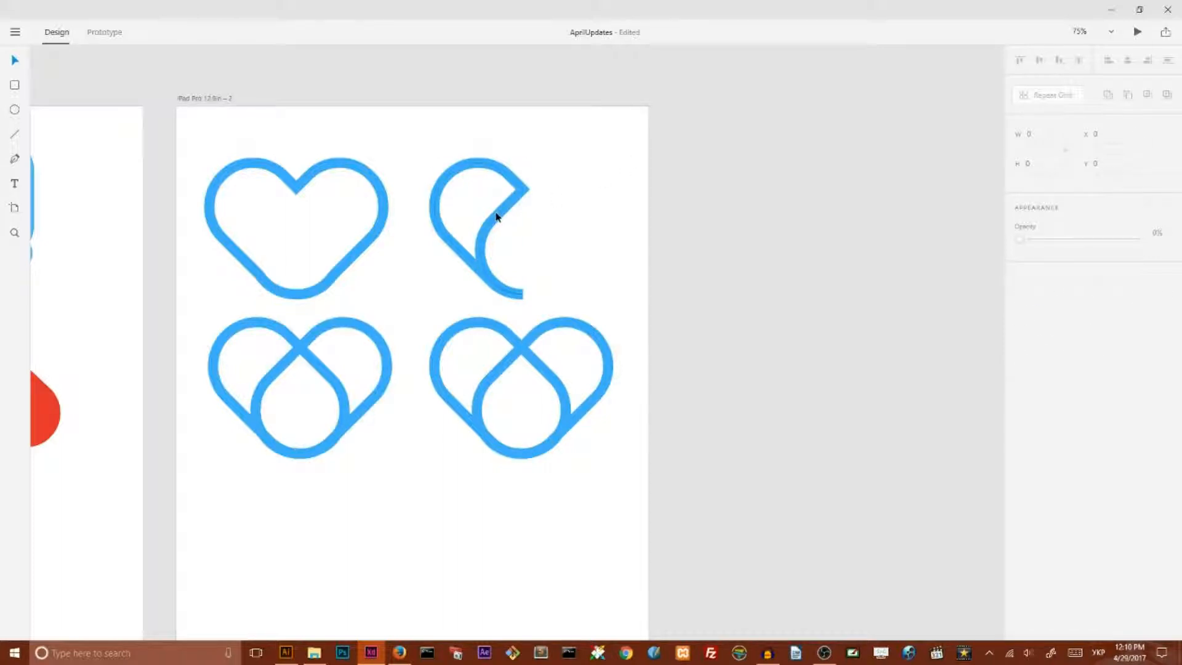
# Step: Add a small solid blue circle under the hook and size it as a stroller wheel
pyautogui.click(478, 226)
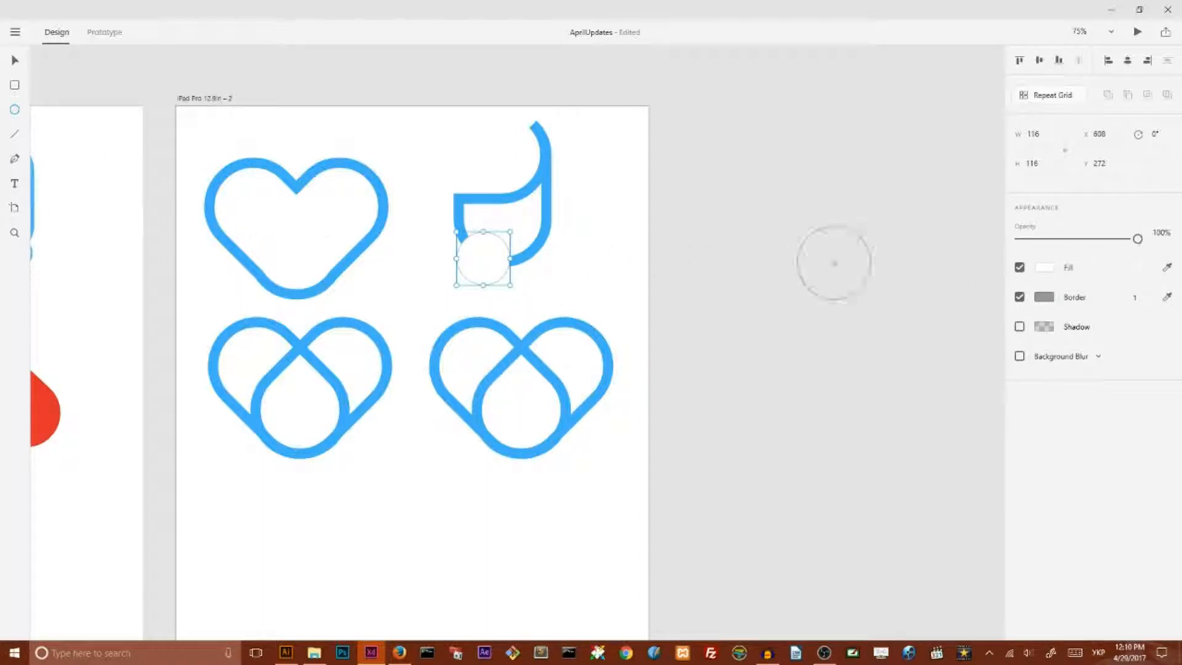
pyautogui.click(1044, 267)
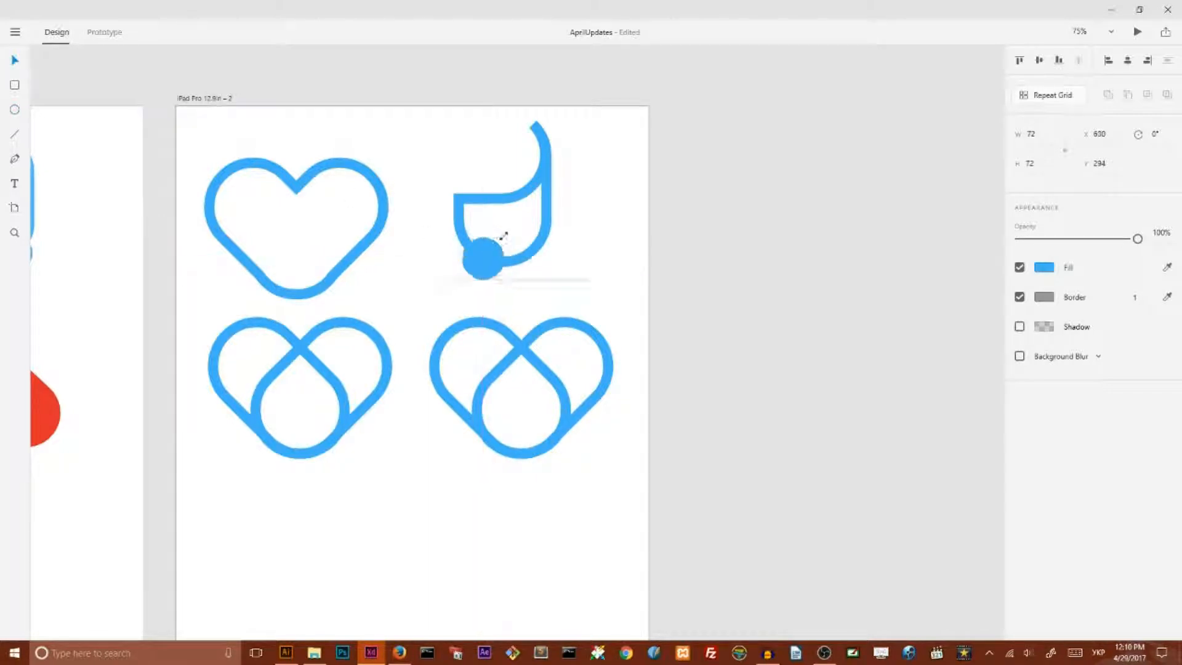
pyautogui.moveTo(482, 262); pyautogui.dragTo(507, 266)
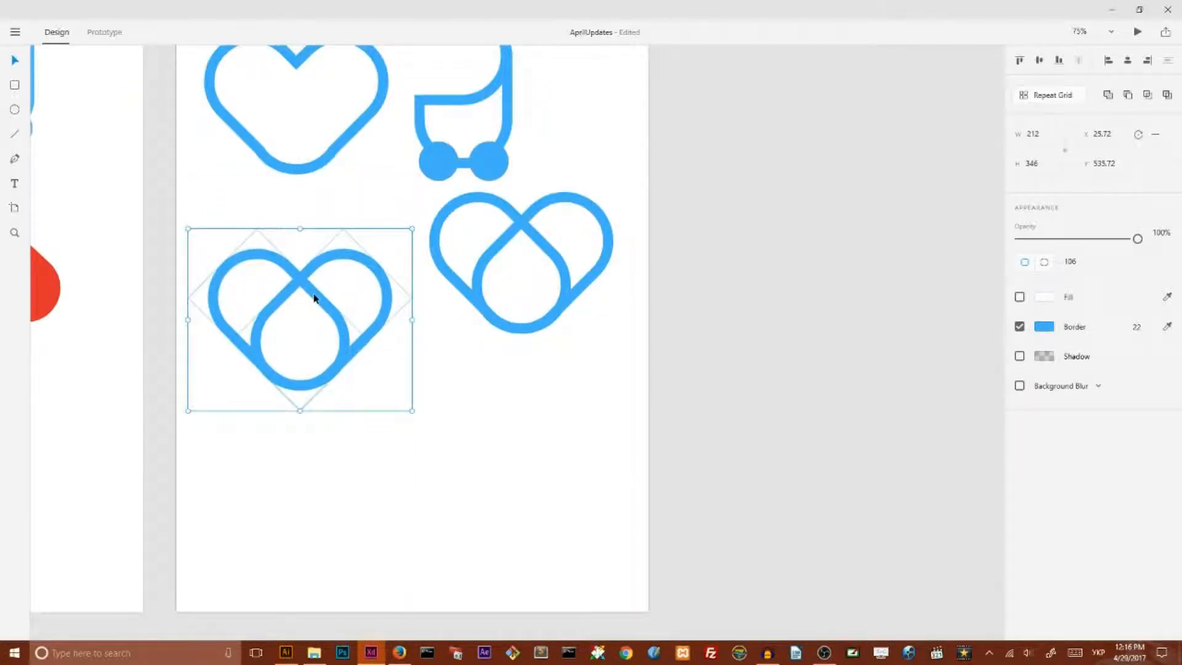
pyautogui.moveTo(1147, 95)
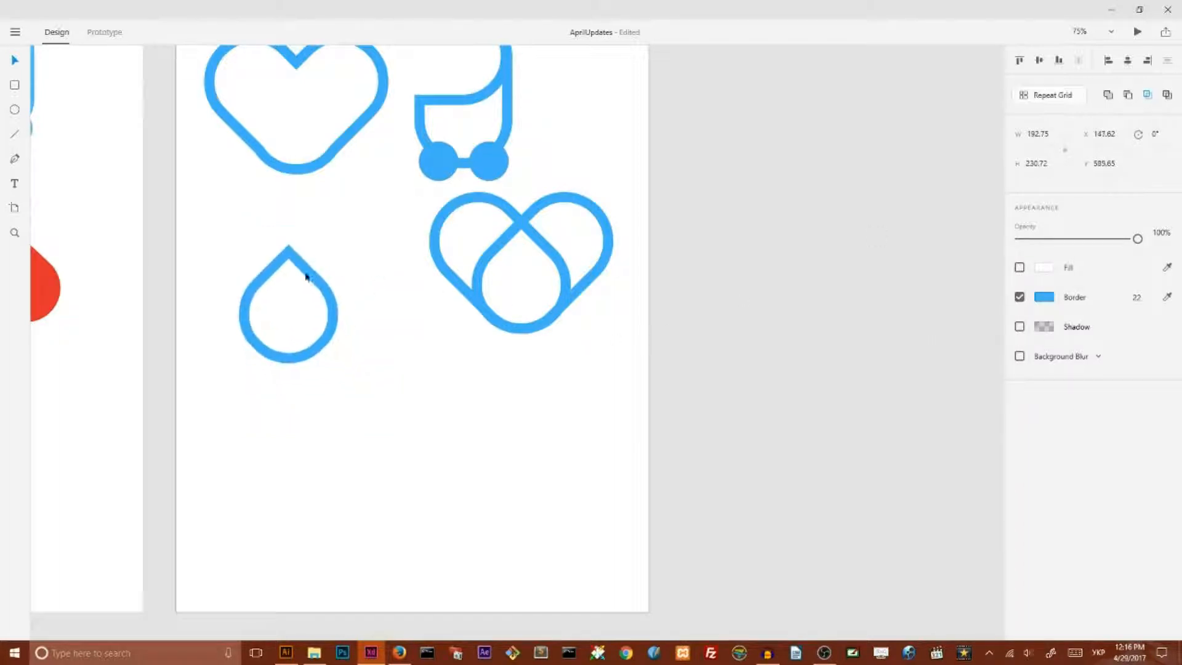
# Step: Reduce the lower-left heart to a teardrop outline and hide the lower-right heart's border
pyautogui.click(520, 264)
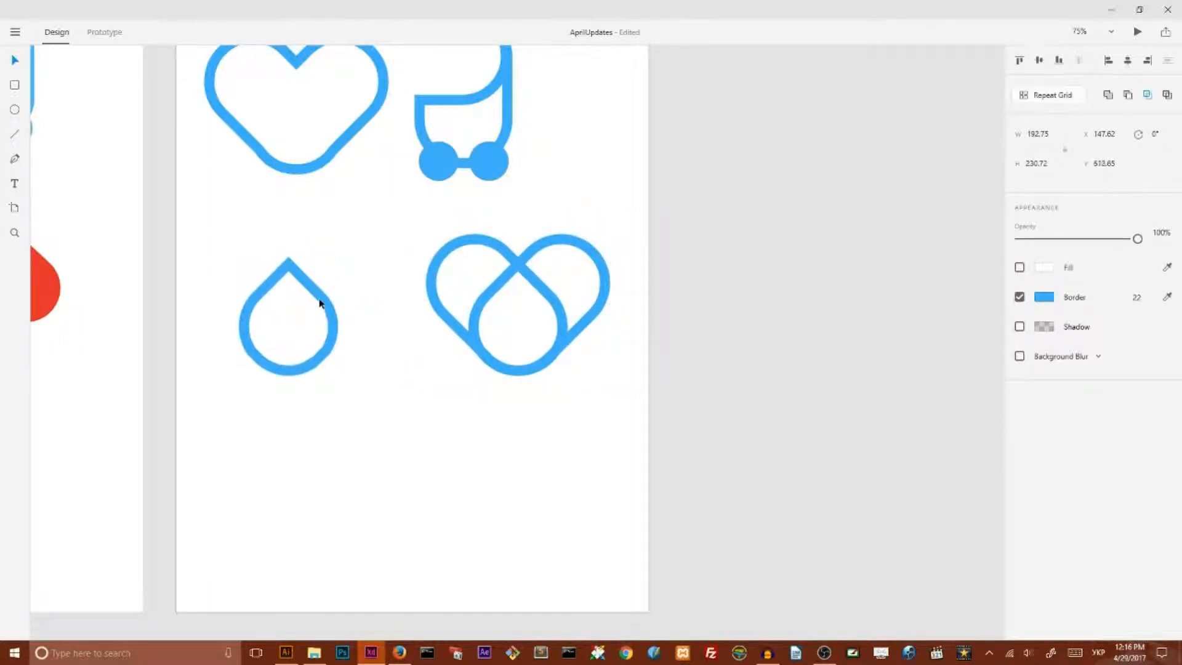
pyautogui.click(287, 317)
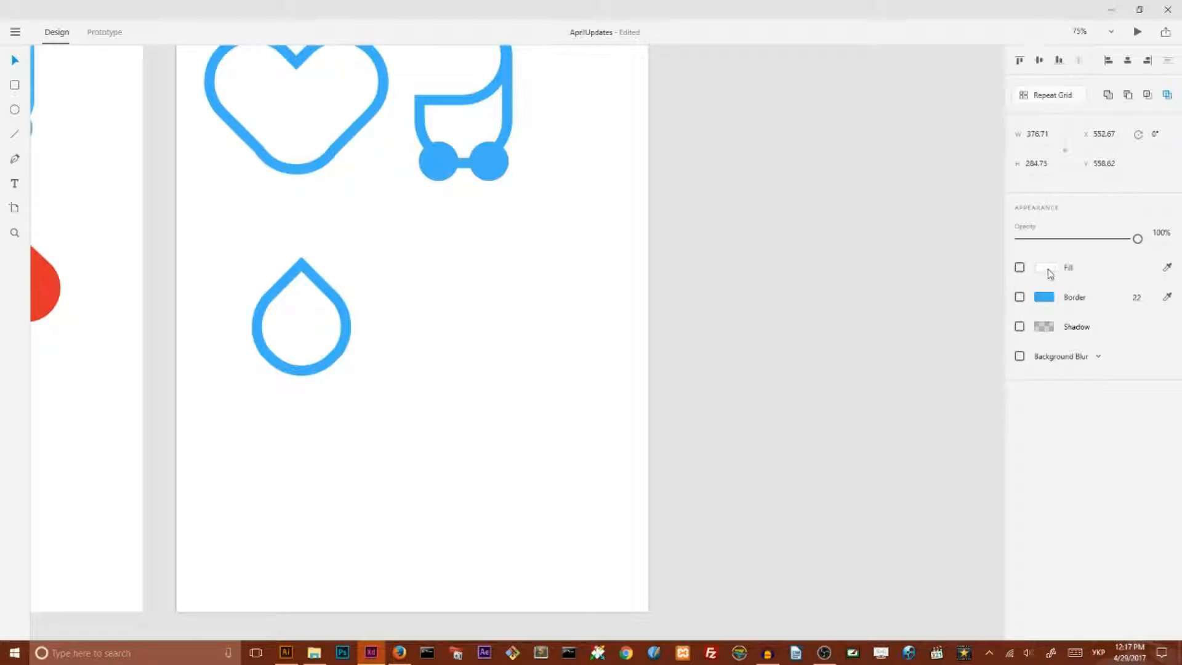
# Step: Fill the lower-right heart with solid red
pyautogui.click(1045, 267)
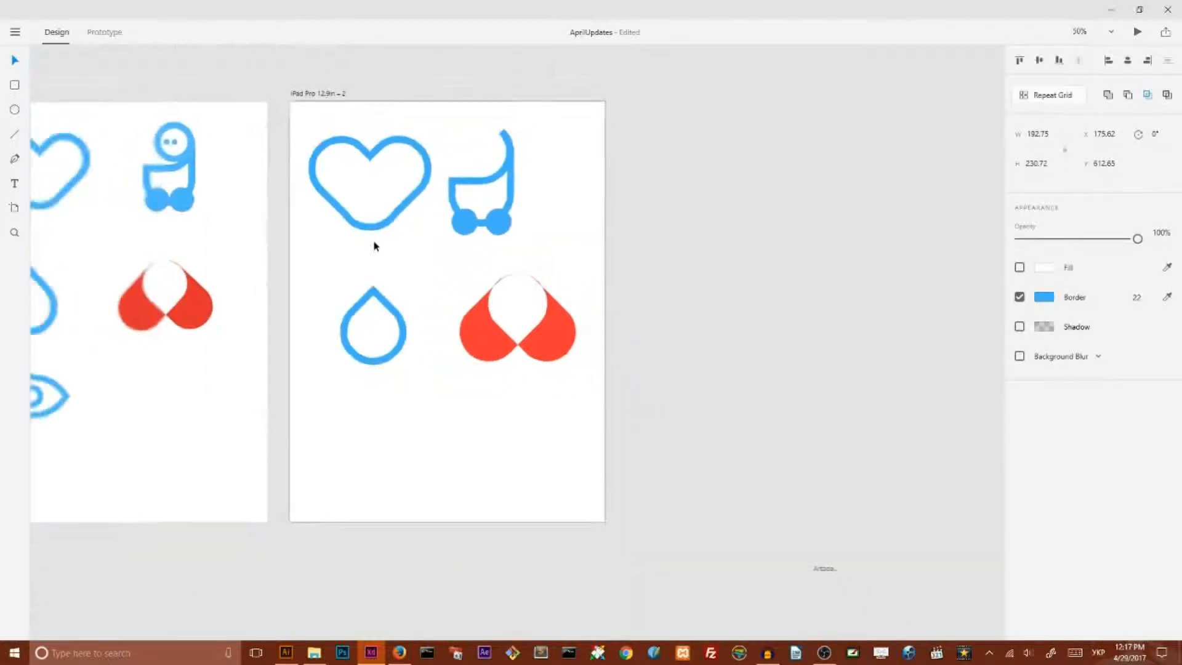
# Step: Position the drop below the heart, then make a blue outlined circle and offset a copy so the two overlap
pyautogui.click(372, 326)
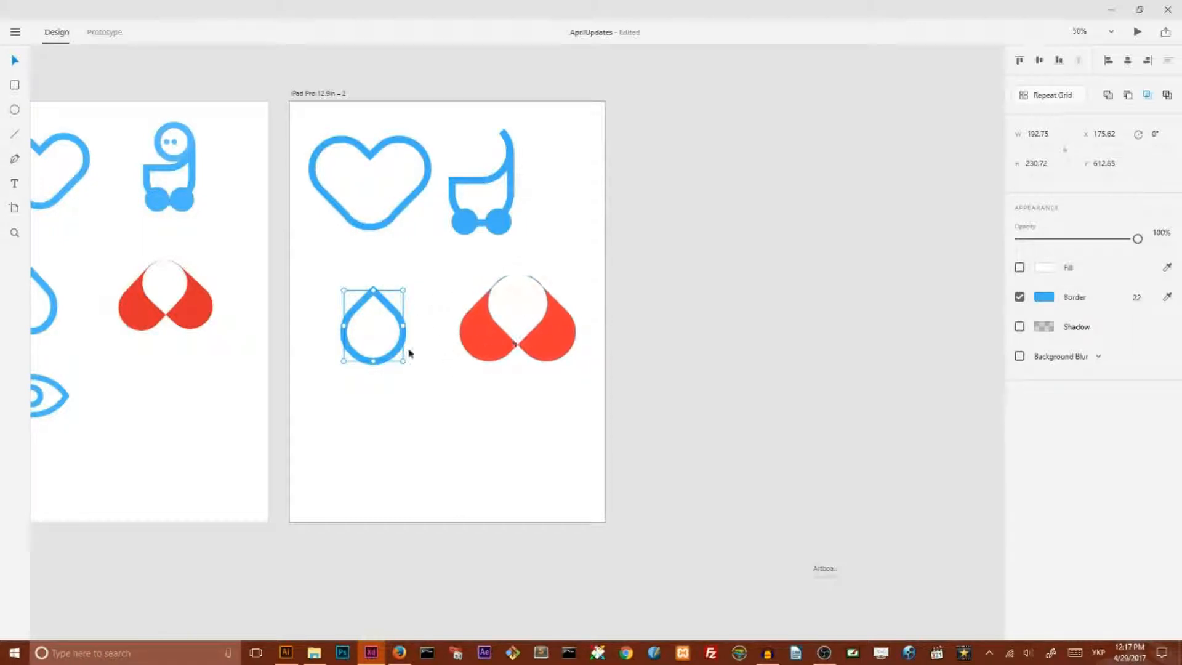
pyautogui.moveTo(204, 479)
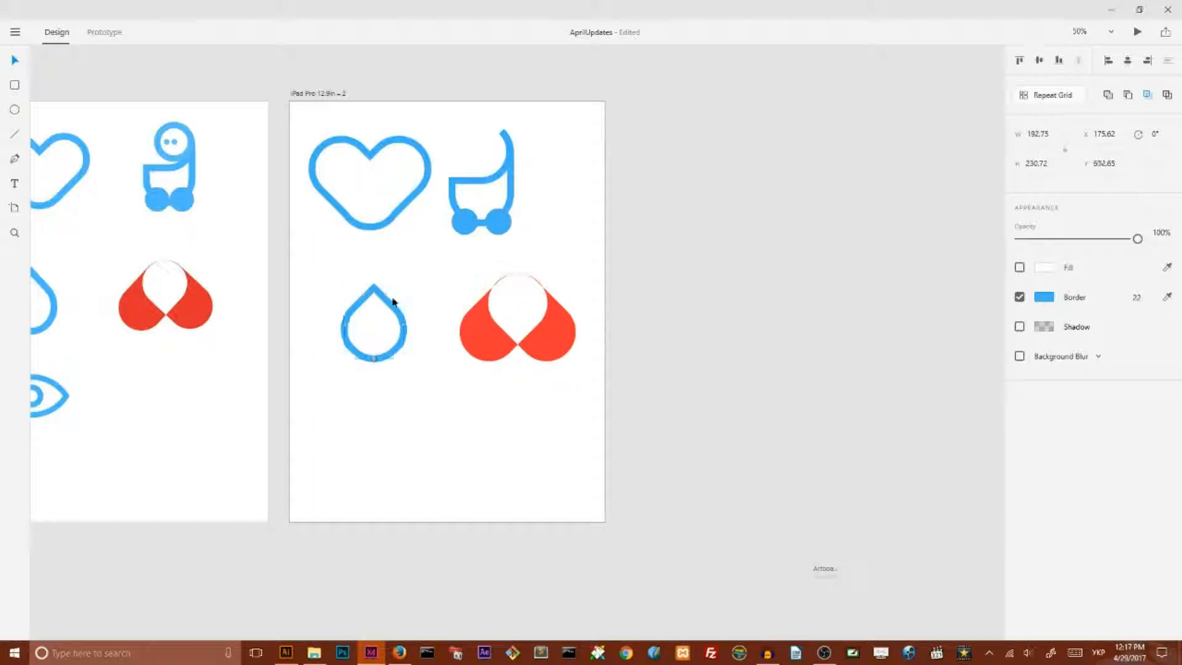
pyautogui.moveTo(393, 302); pyautogui.dragTo(366, 312)
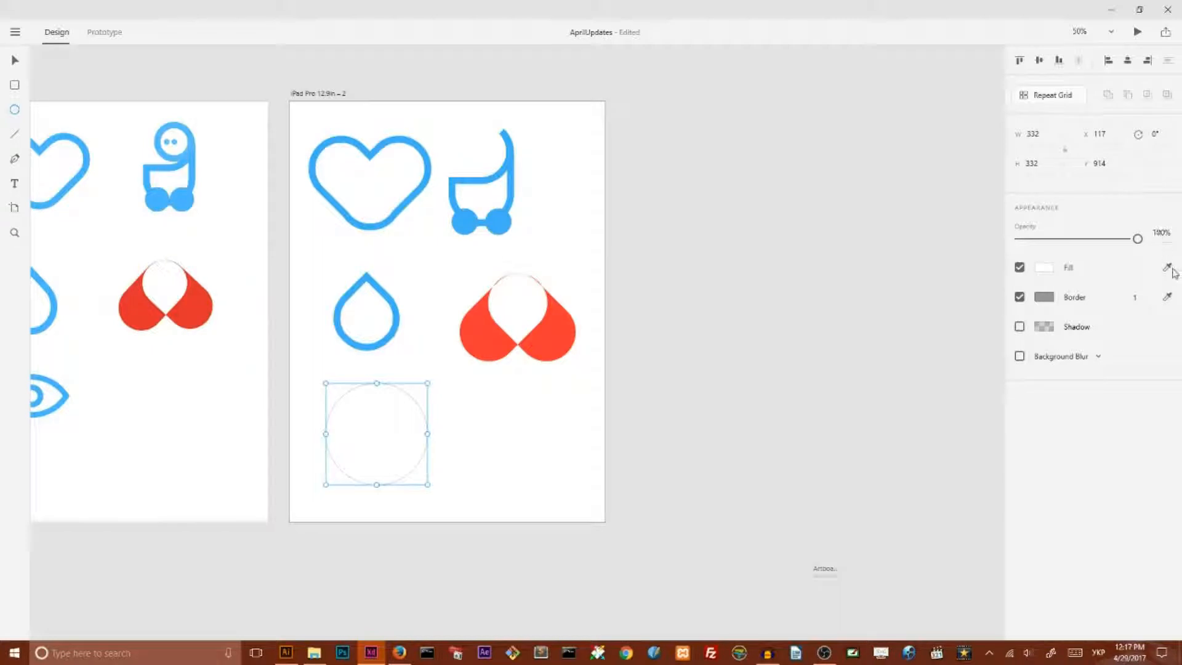
pyautogui.click(1045, 266)
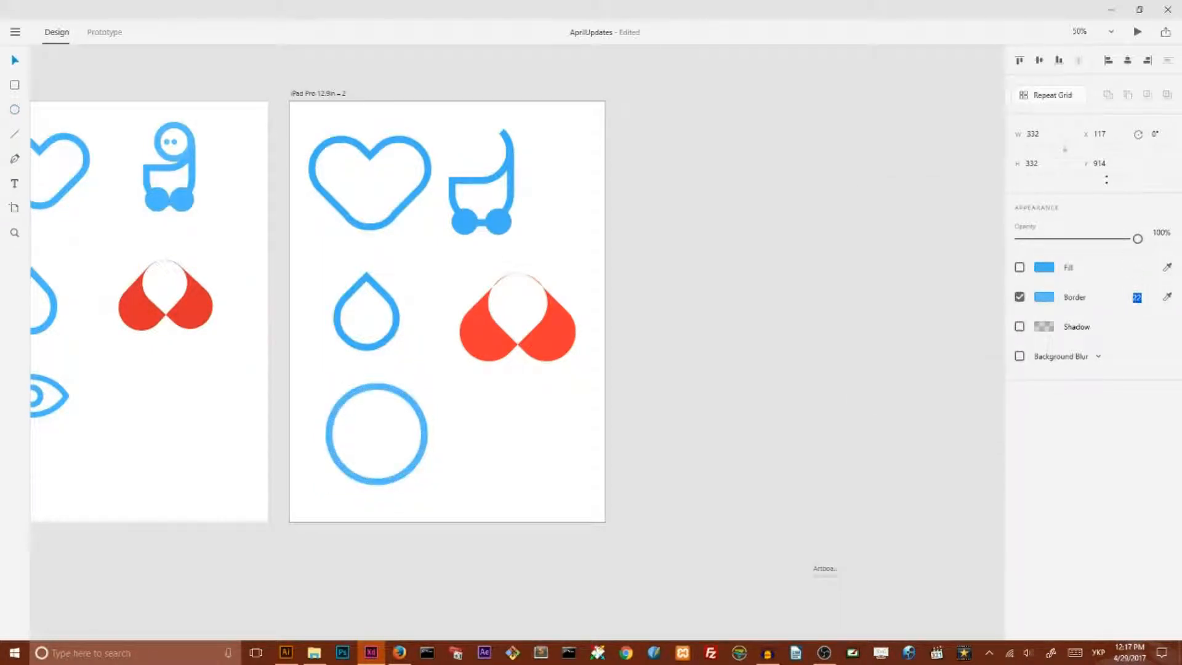
pyautogui.click(377, 433)
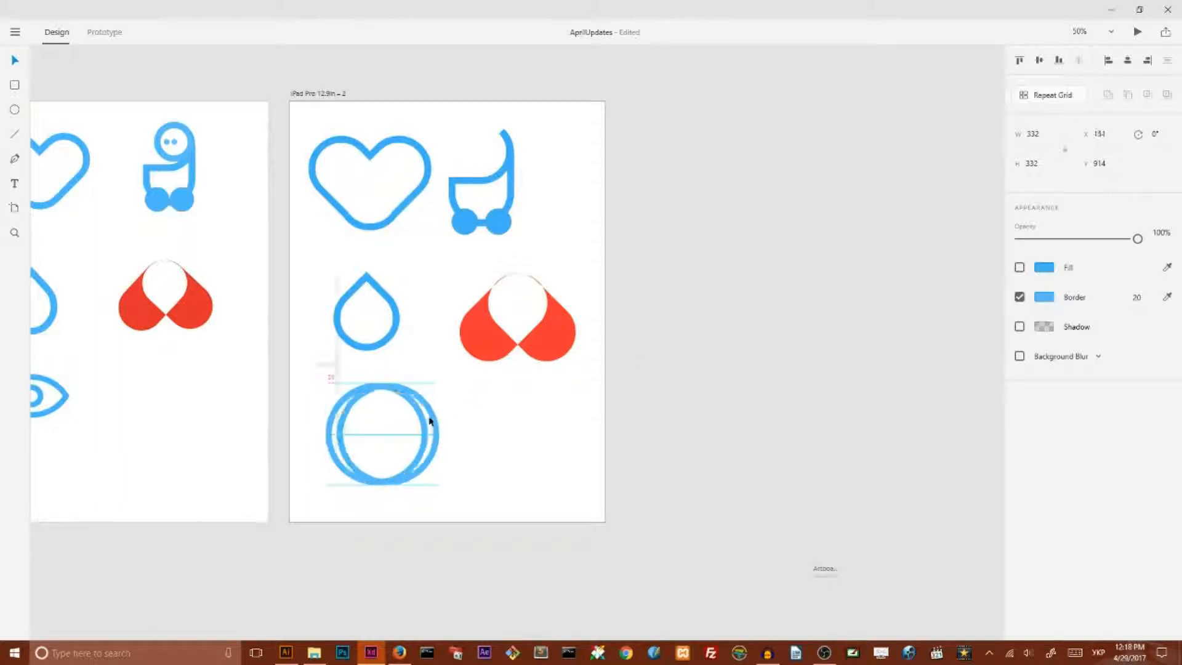
pyautogui.moveTo(382, 436); pyautogui.dragTo(488, 423)
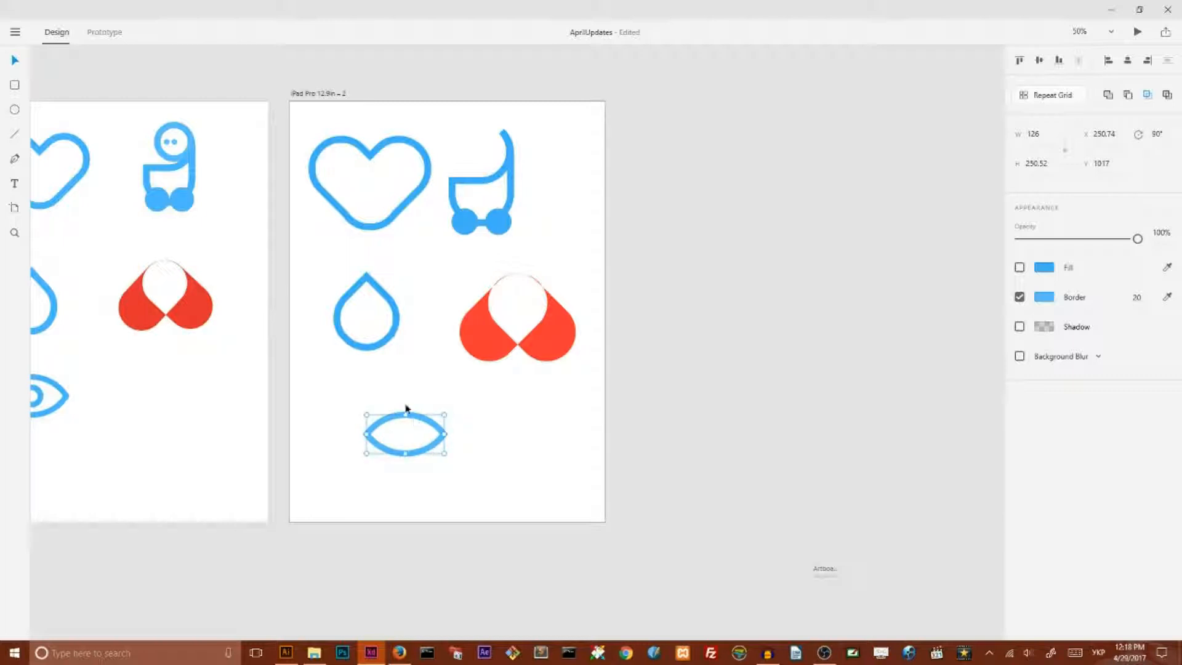
pyautogui.moveTo(138, 215)
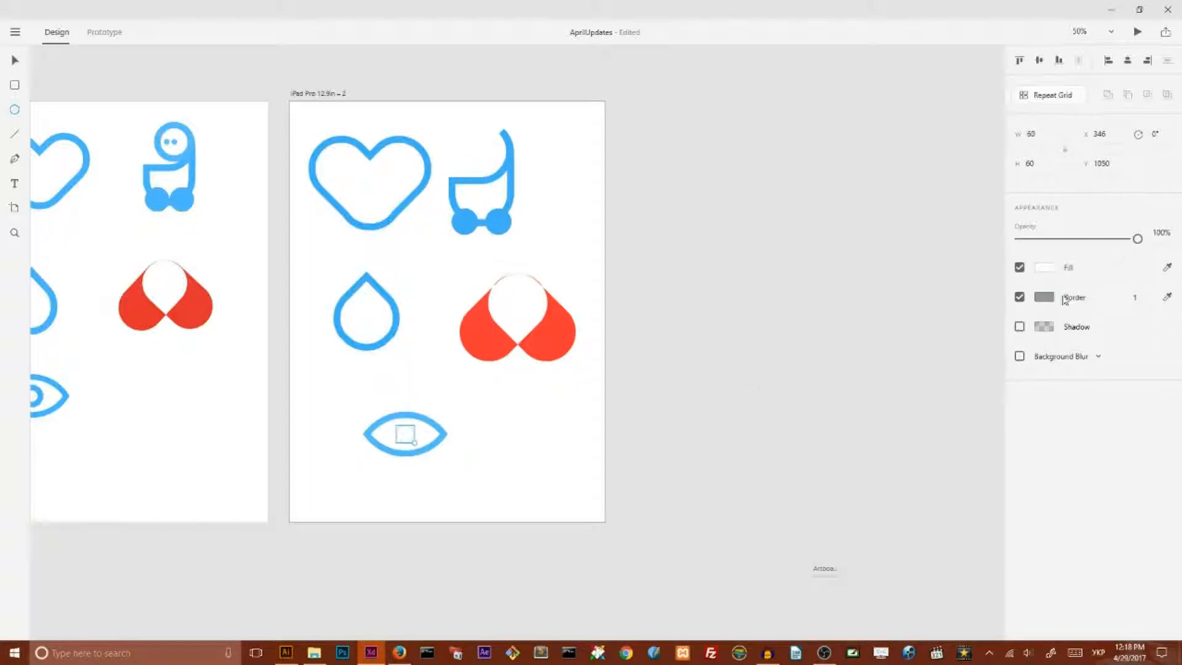
# Step: Make a borderless filled small circle inside the eye and exclude it to cut a pupil hole
pyautogui.click(1019, 297)
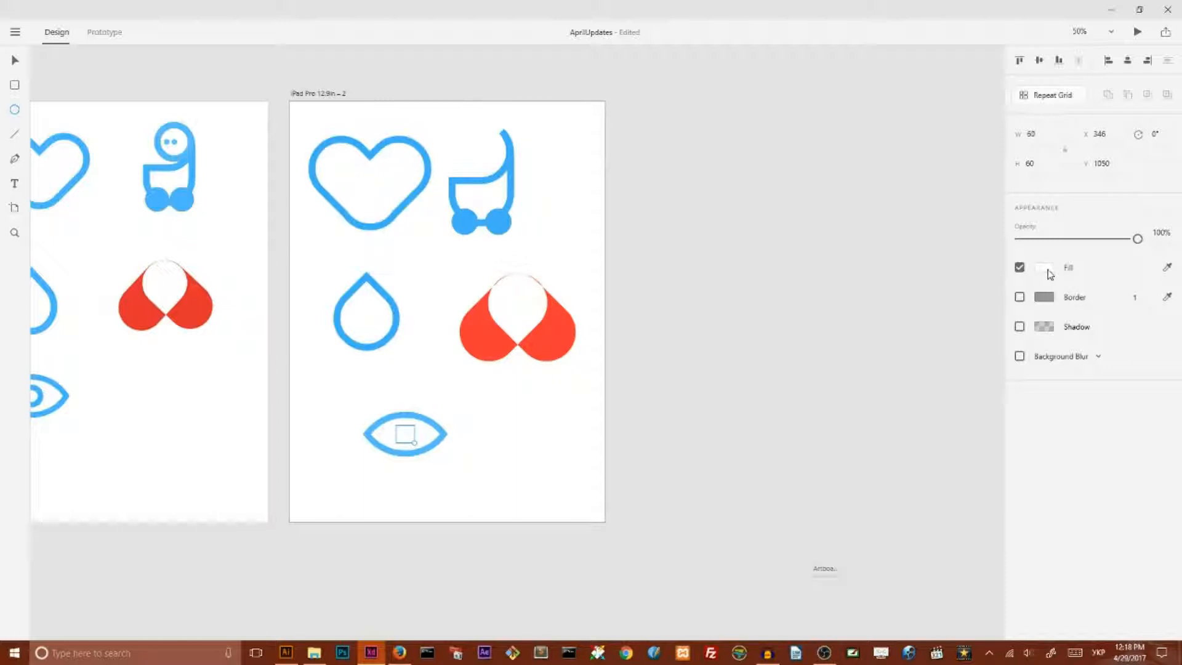
pyautogui.click(1045, 266)
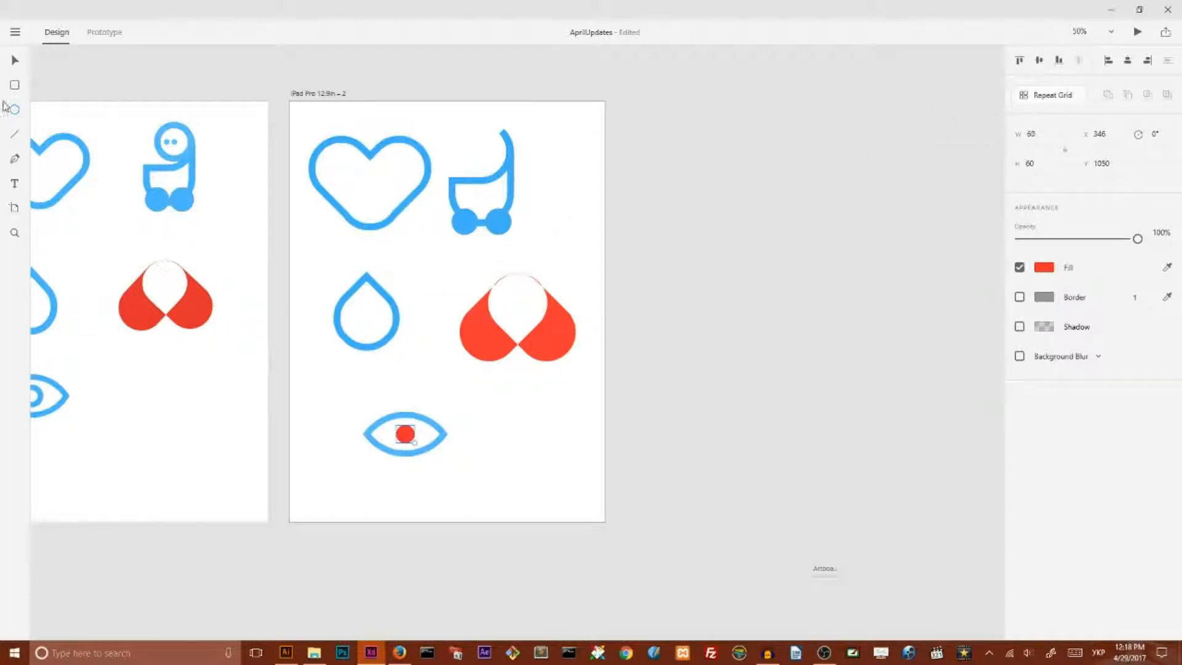
pyautogui.click(405, 433)
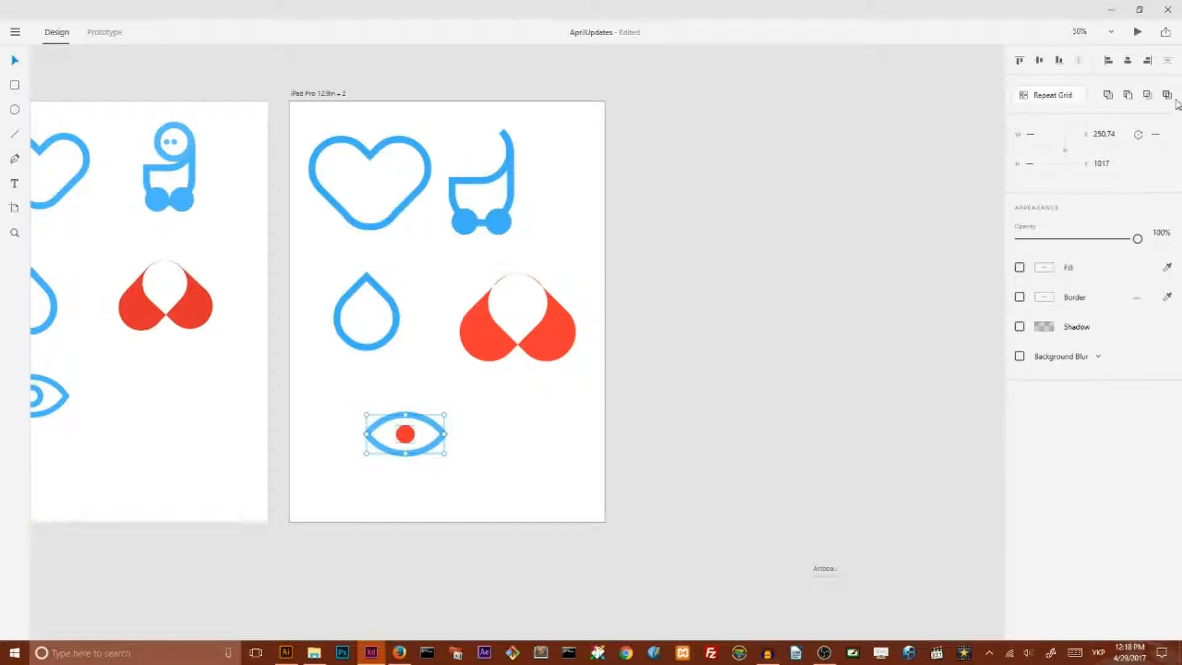
pyautogui.moveTo(1168, 94)
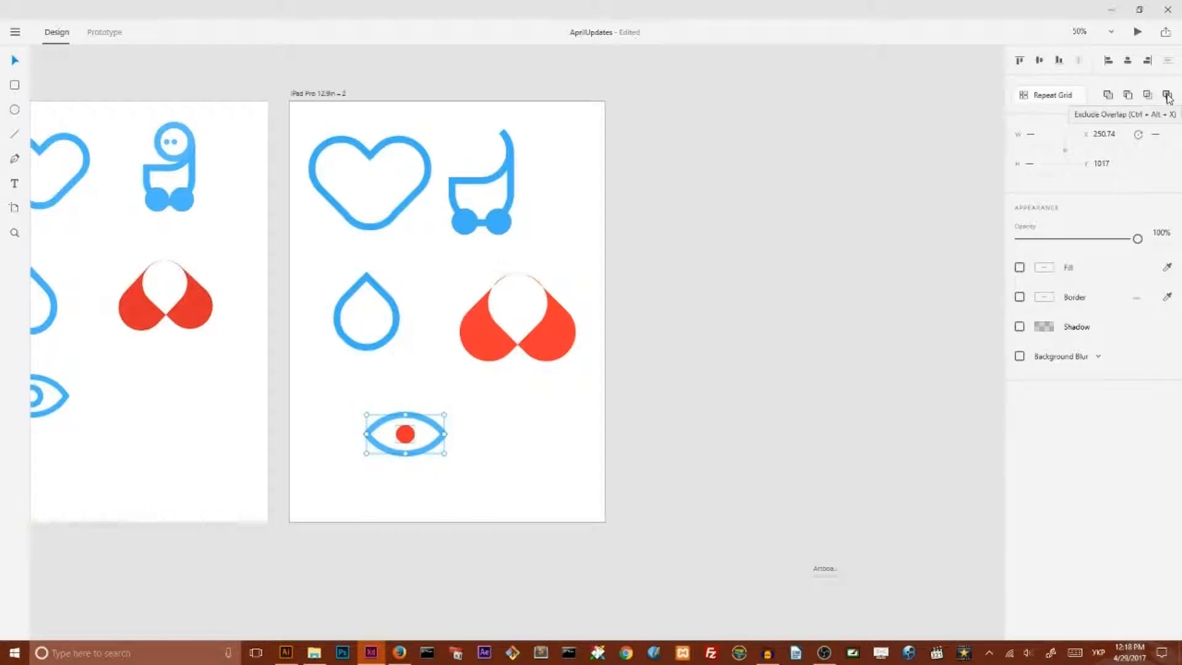
pyautogui.click(1168, 95)
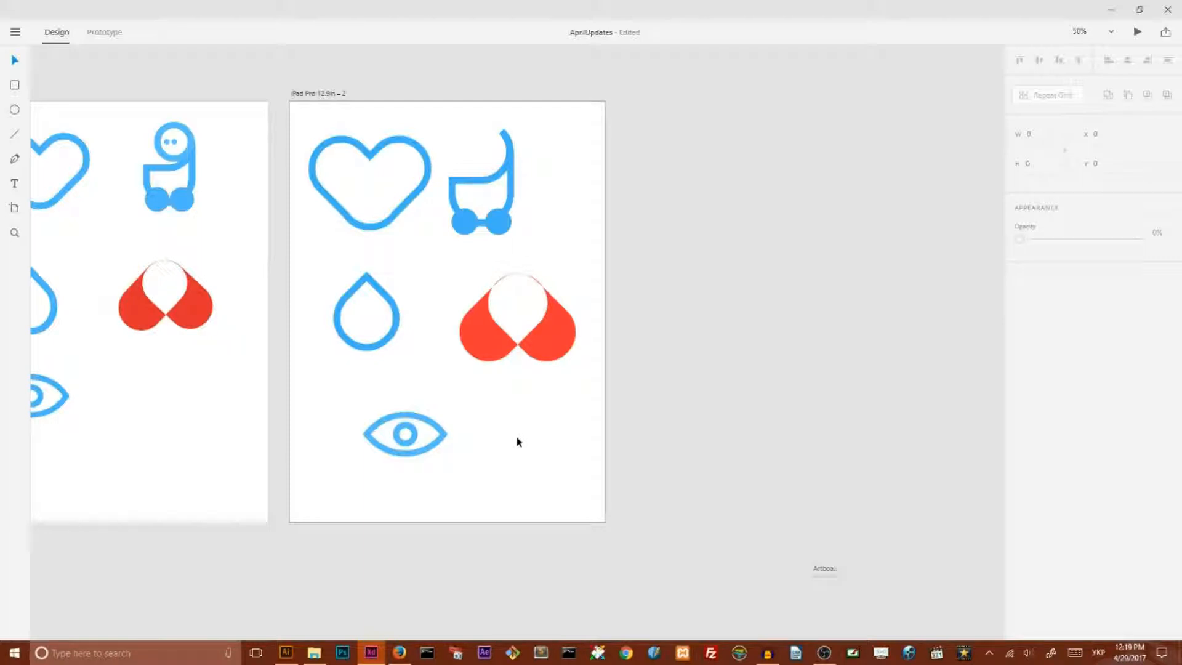
pyautogui.click(405, 433)
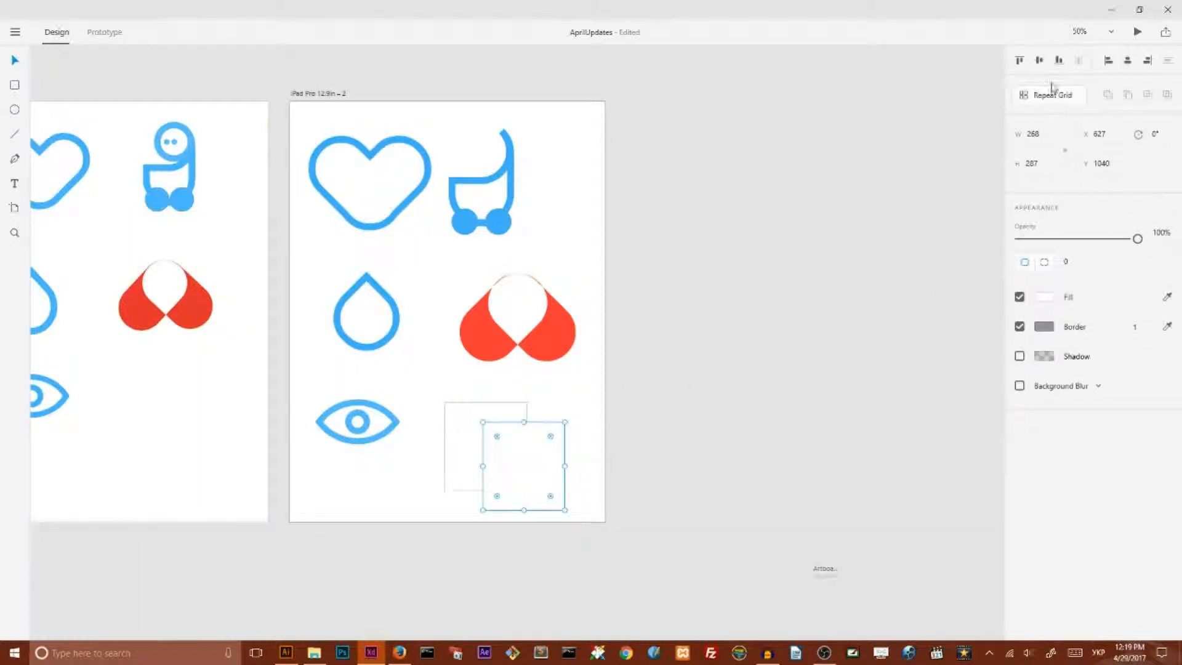
# Step: Make the squares borderless with blue fill and apply Exclude Overlap to cut out their intersection
pyautogui.click(1020, 326)
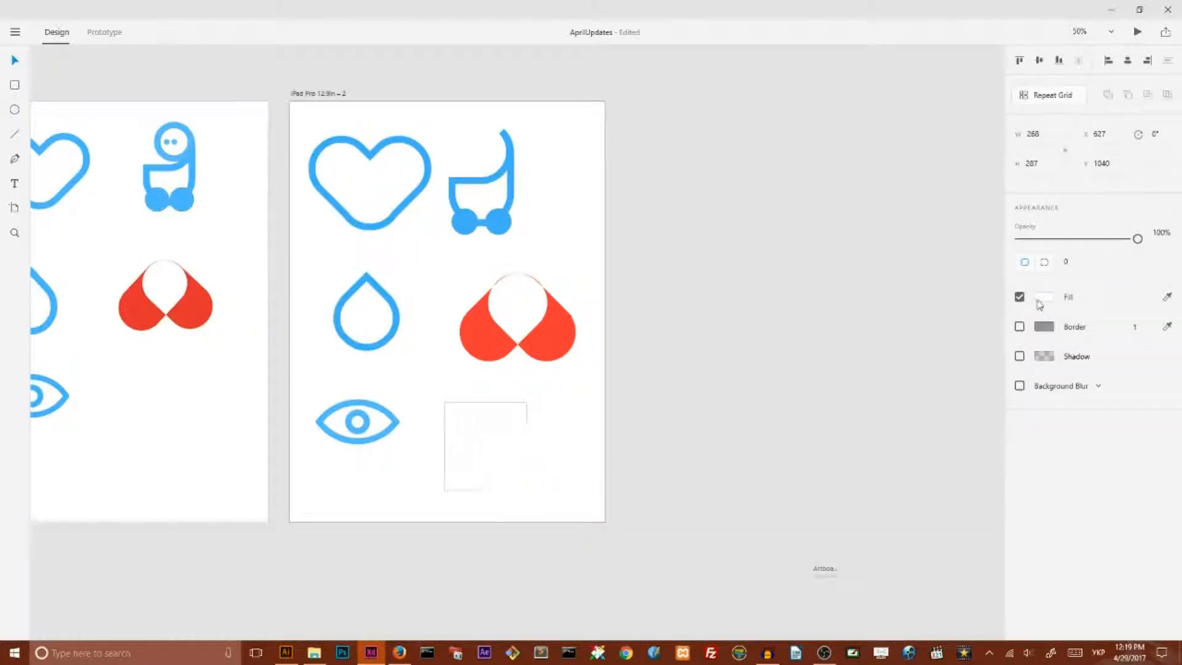
pyautogui.click(1045, 296)
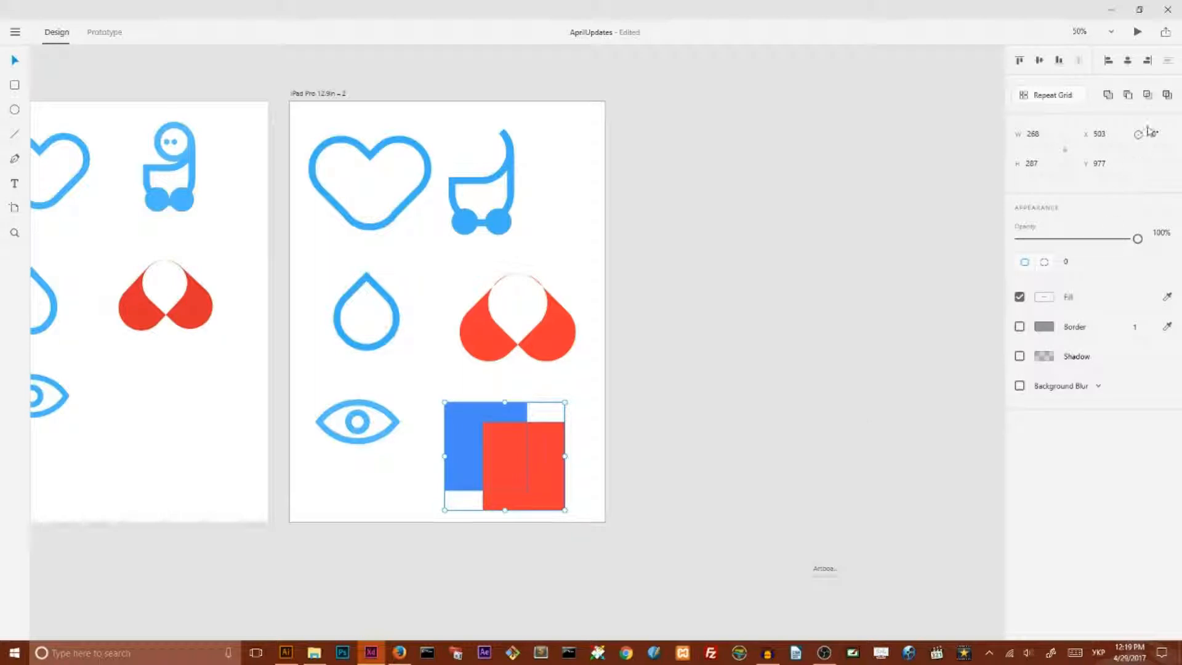
pyautogui.moveTo(1168, 95)
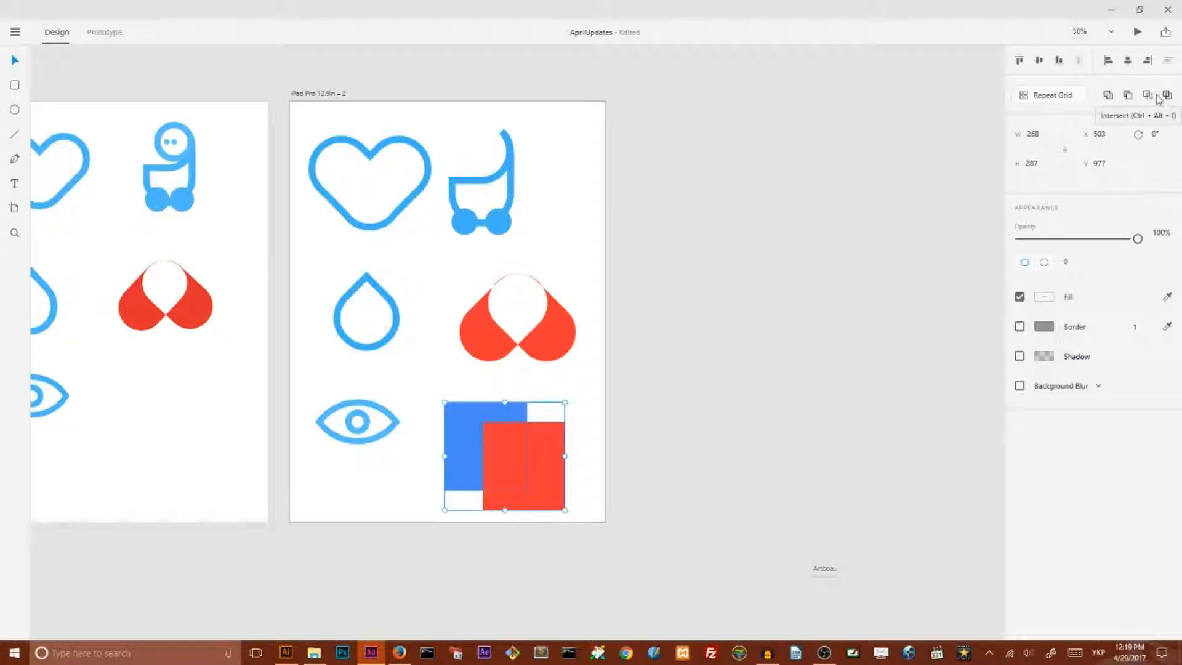
pyautogui.click(1166, 94)
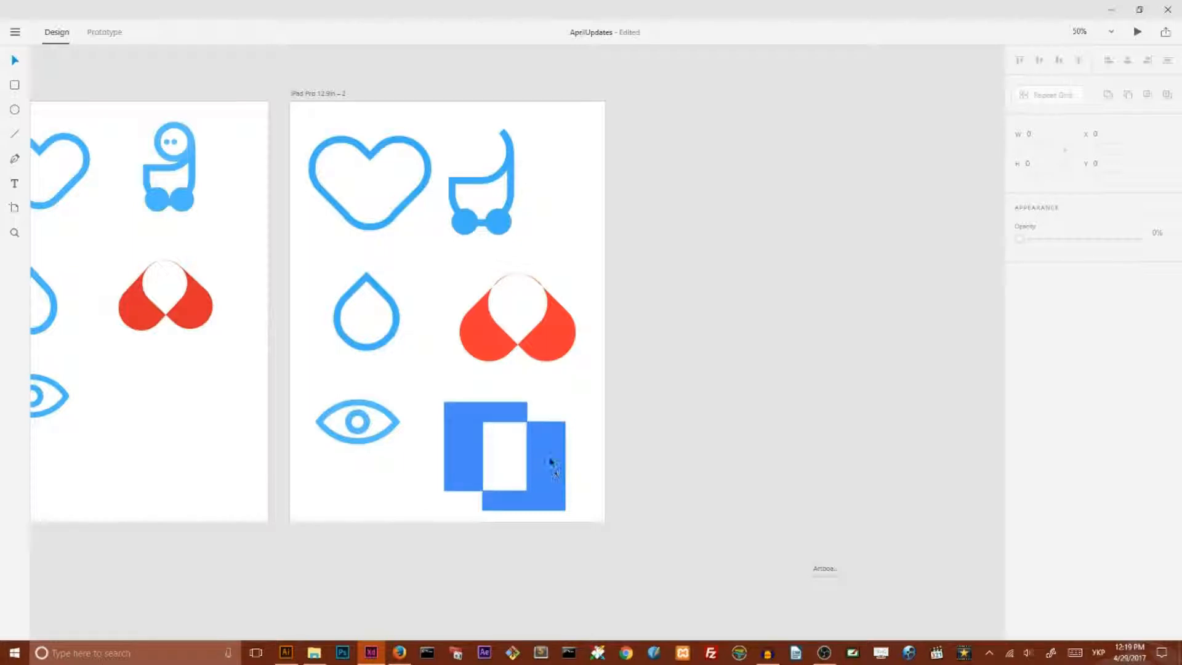
pyautogui.click(550, 459)
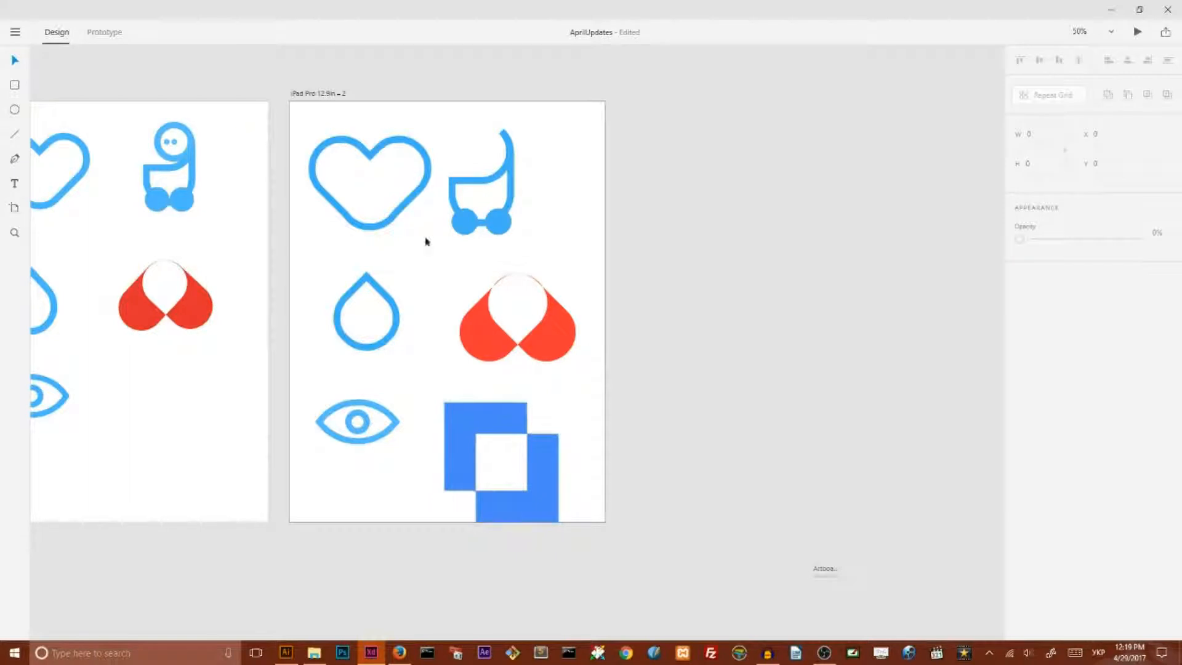
# Step: Reshape the drop into a rounded diamond and add a ring outline over the stroller icon
pyautogui.click(370, 181)
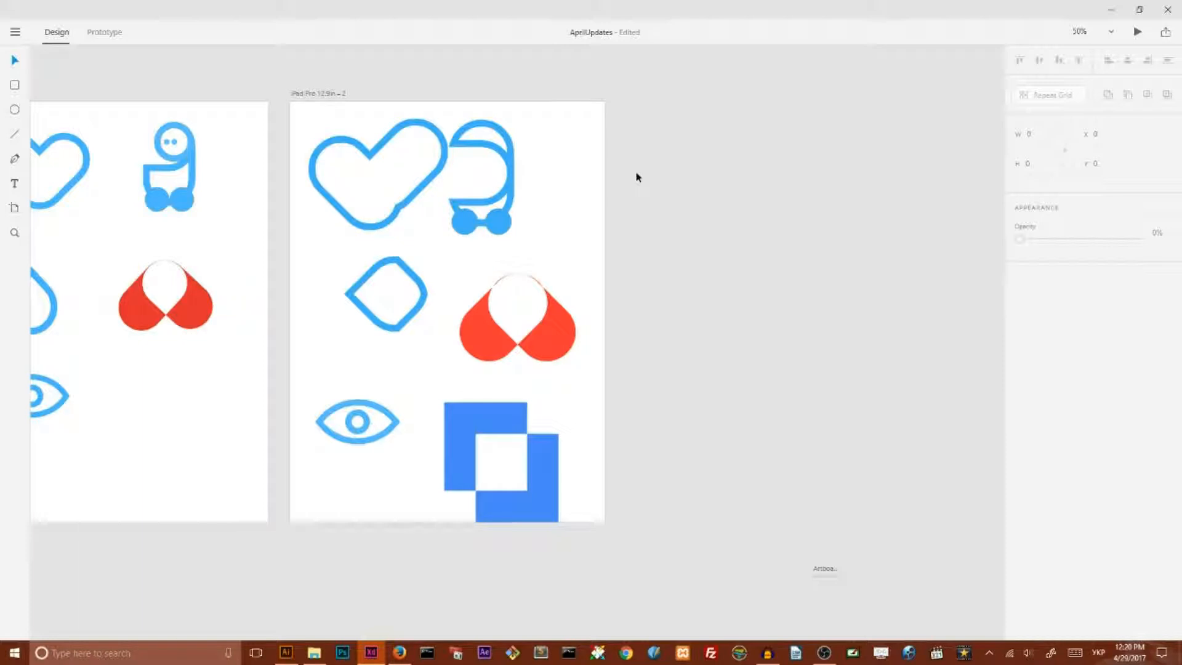
pyautogui.moveTo(455, 286)
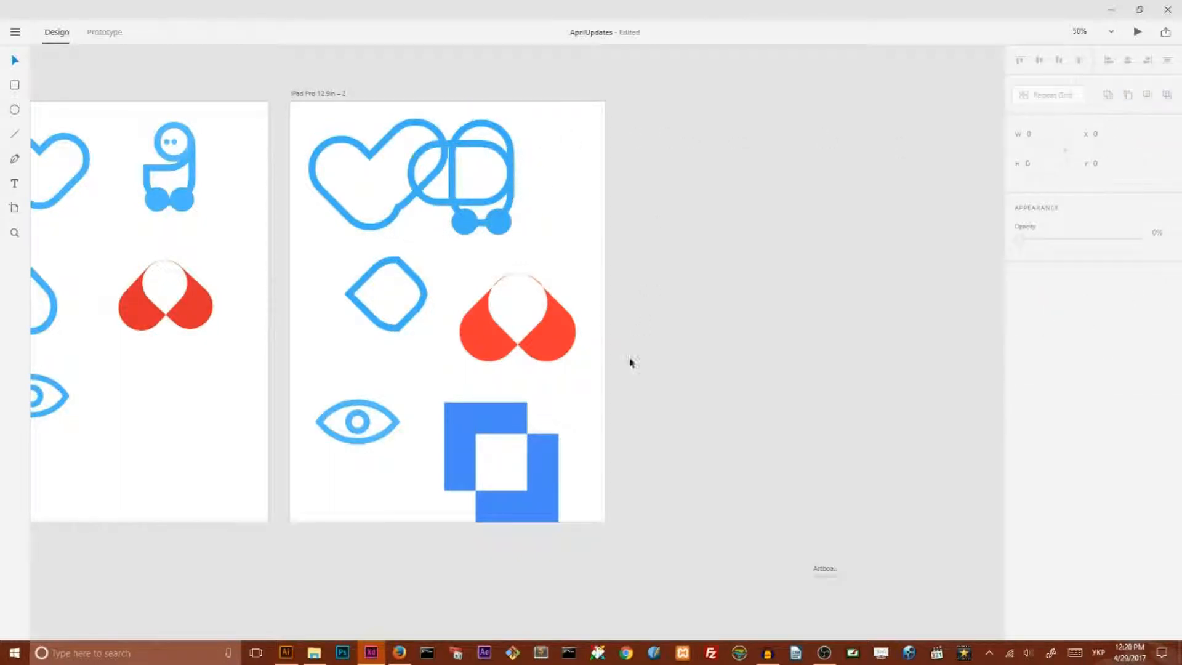
pyautogui.moveTo(597, 398)
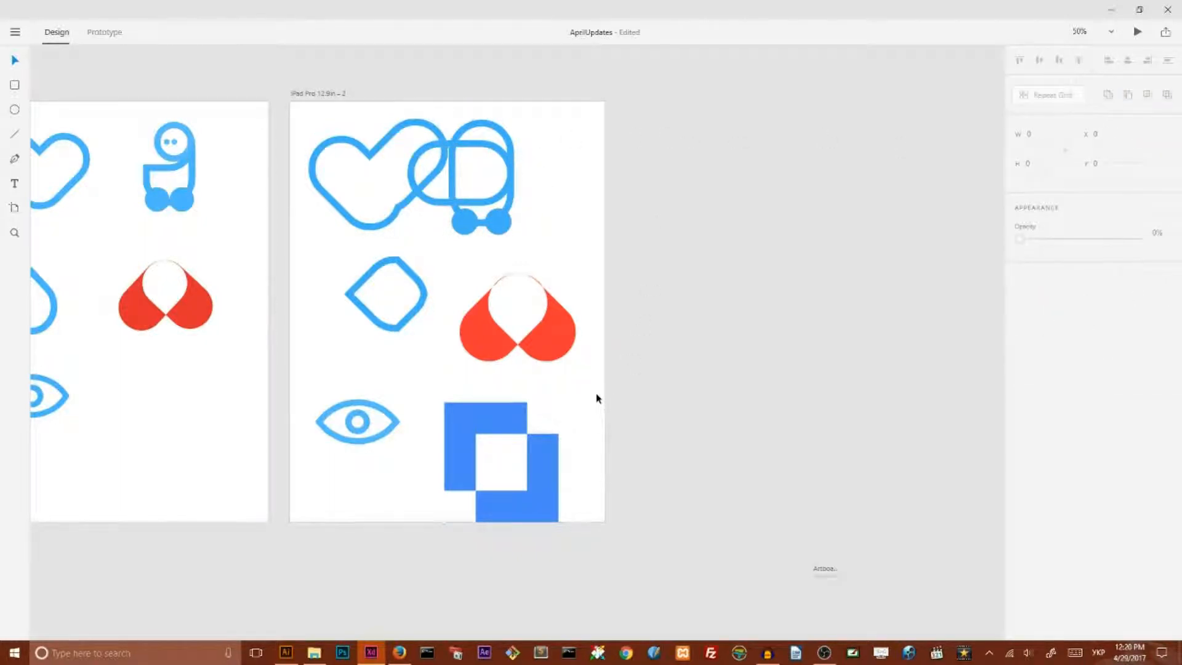
pyautogui.click(500, 459)
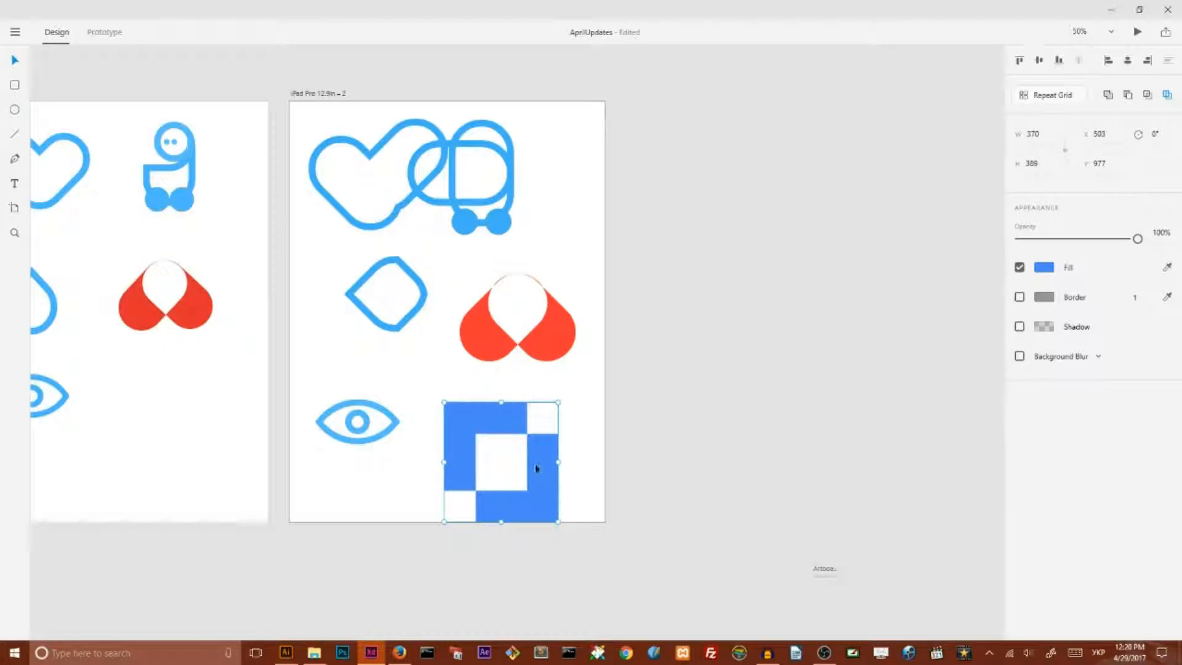
pyautogui.moveTo(461, 416)
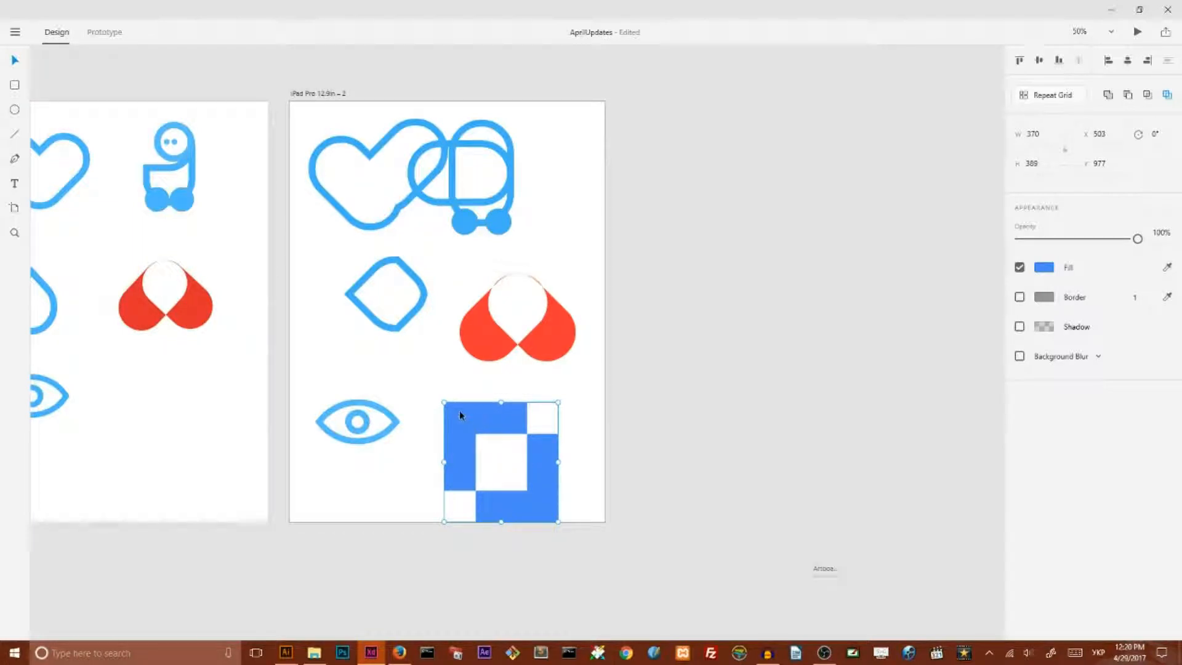
pyautogui.moveTo(551, 461)
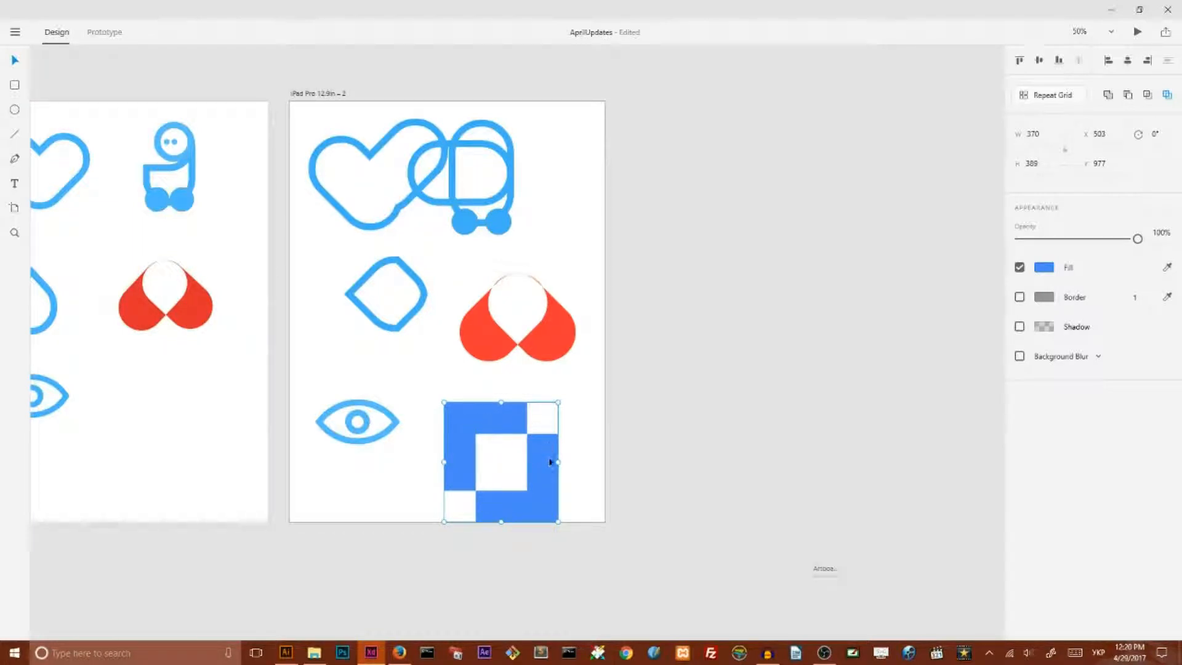
pyautogui.moveTo(739, 339)
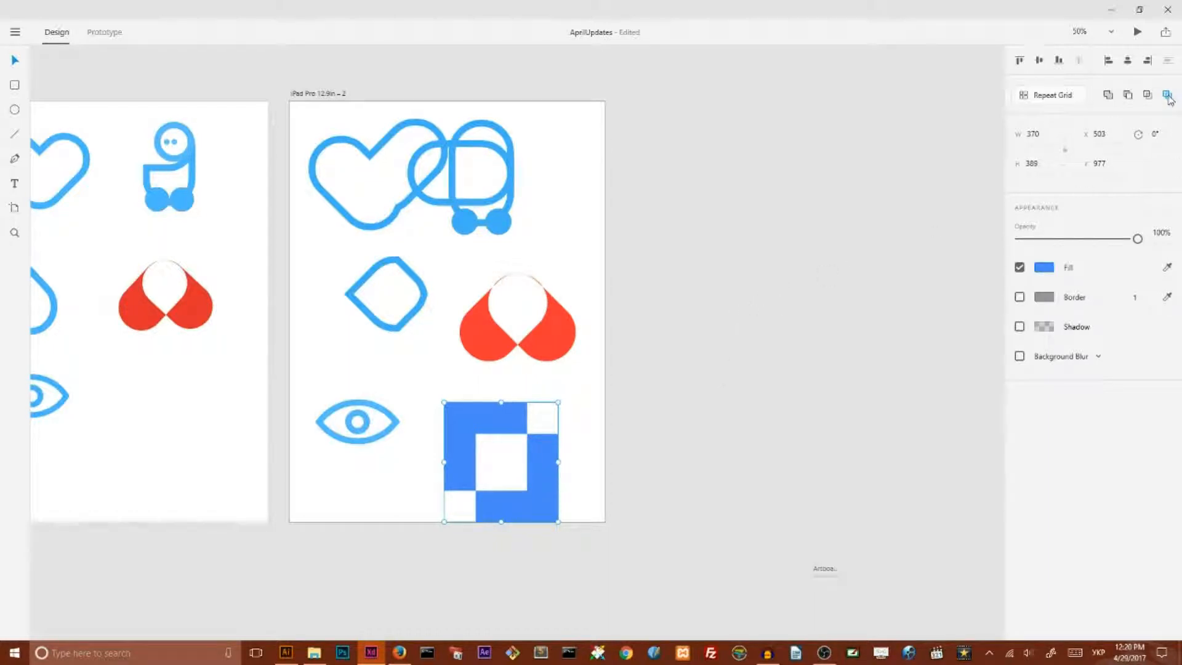
pyautogui.moveTo(1168, 98)
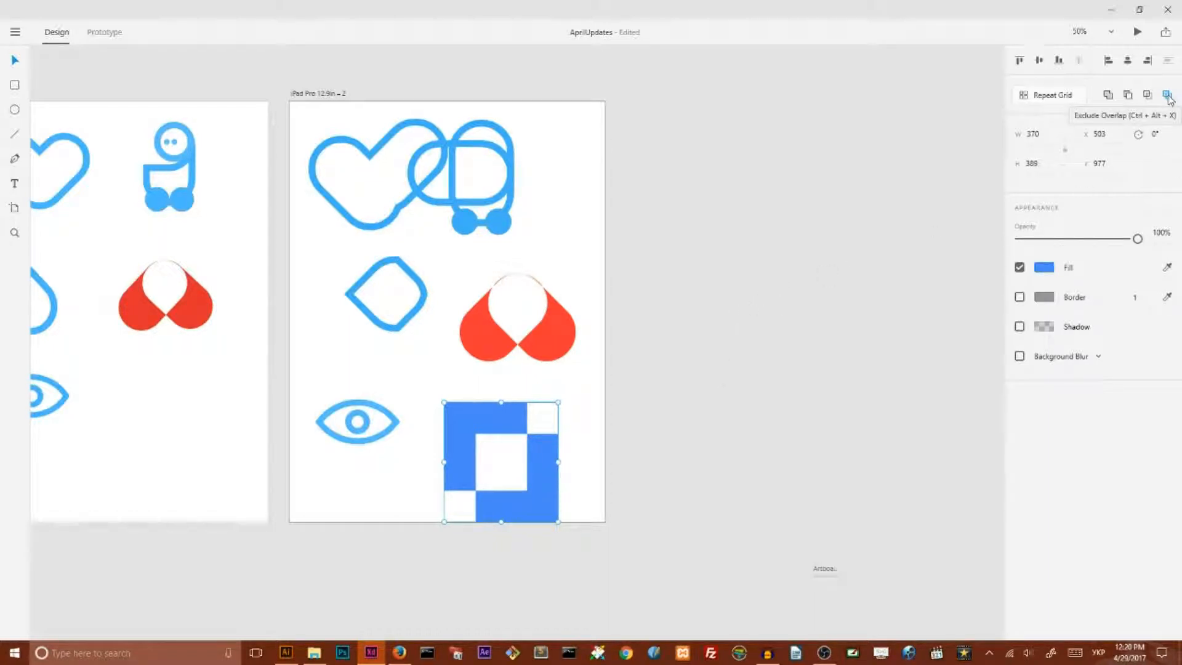
# Step: Recombine the blue squares with Exclude Overlap so they form a solid block
pyautogui.click(1166, 94)
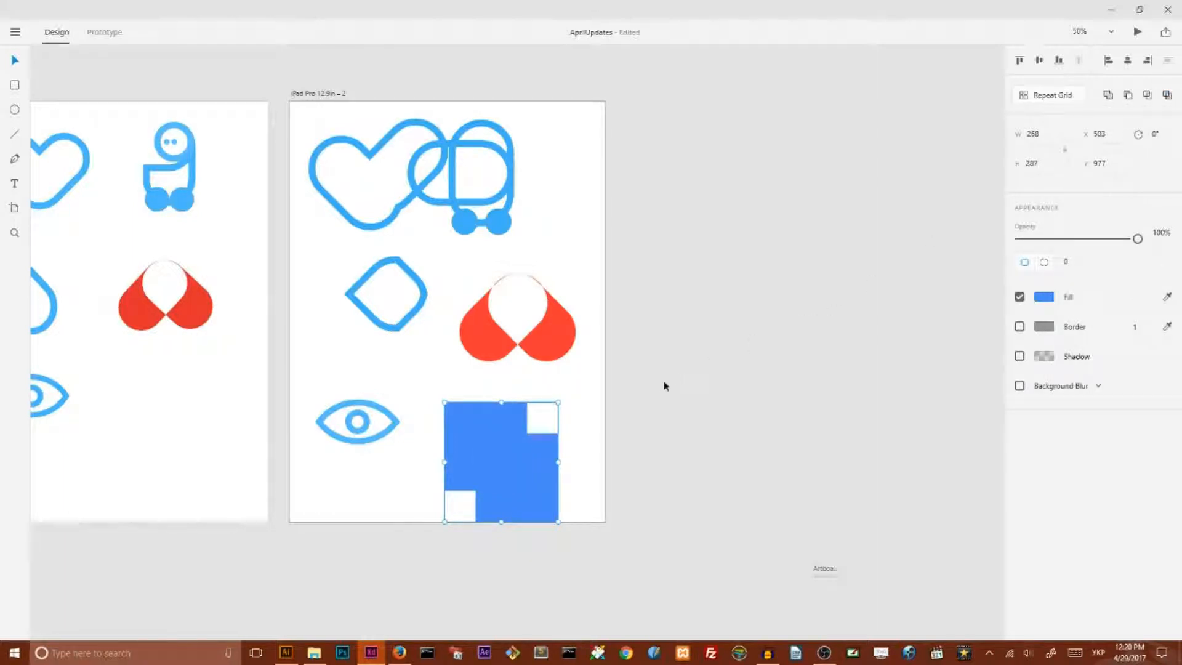
pyautogui.moveTo(601, 408)
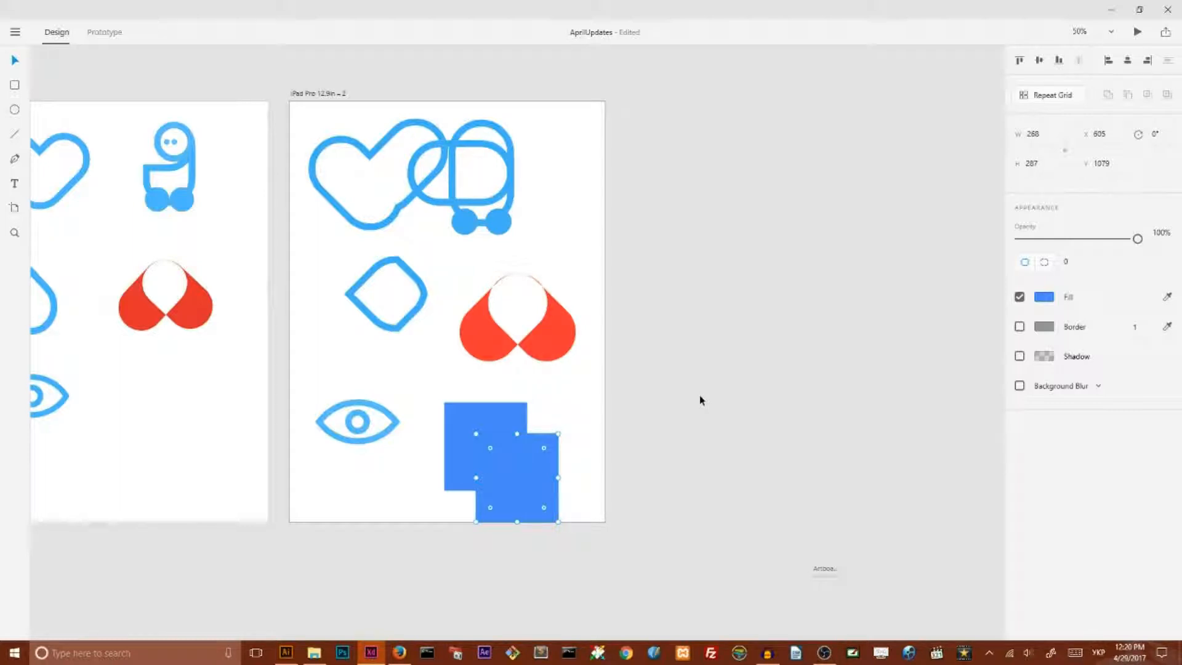
pyautogui.moveTo(645, 335)
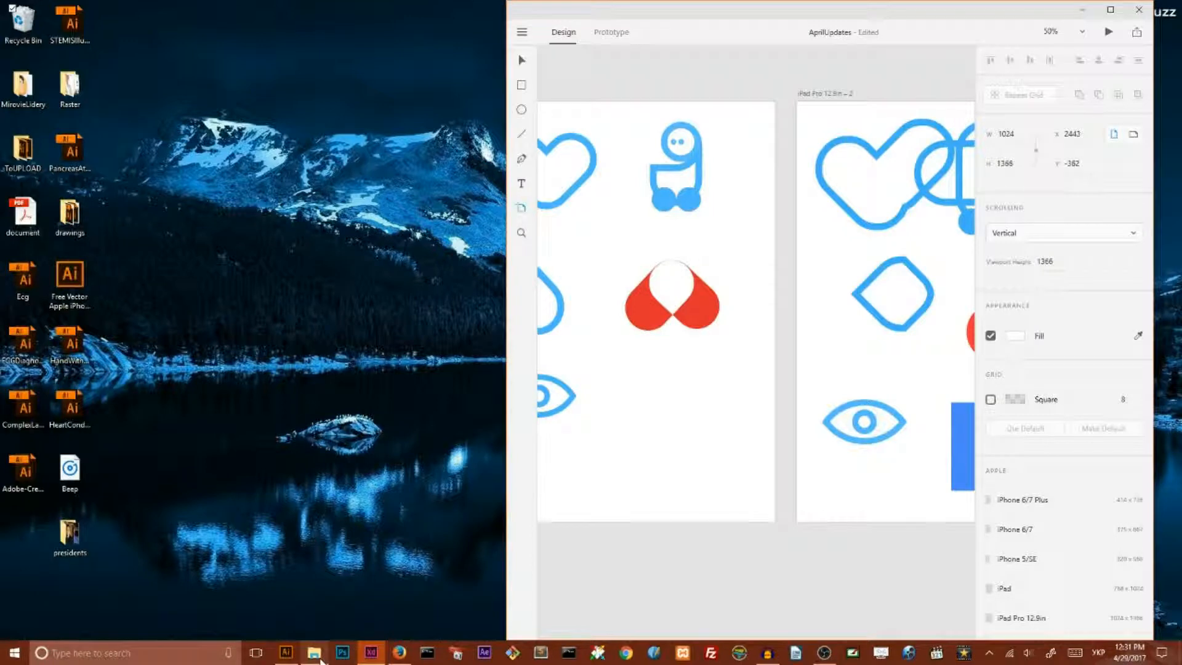
# Step: Bring the hand-with-pencil photo from Downloads onto a new third artboard
pyautogui.click(314, 653)
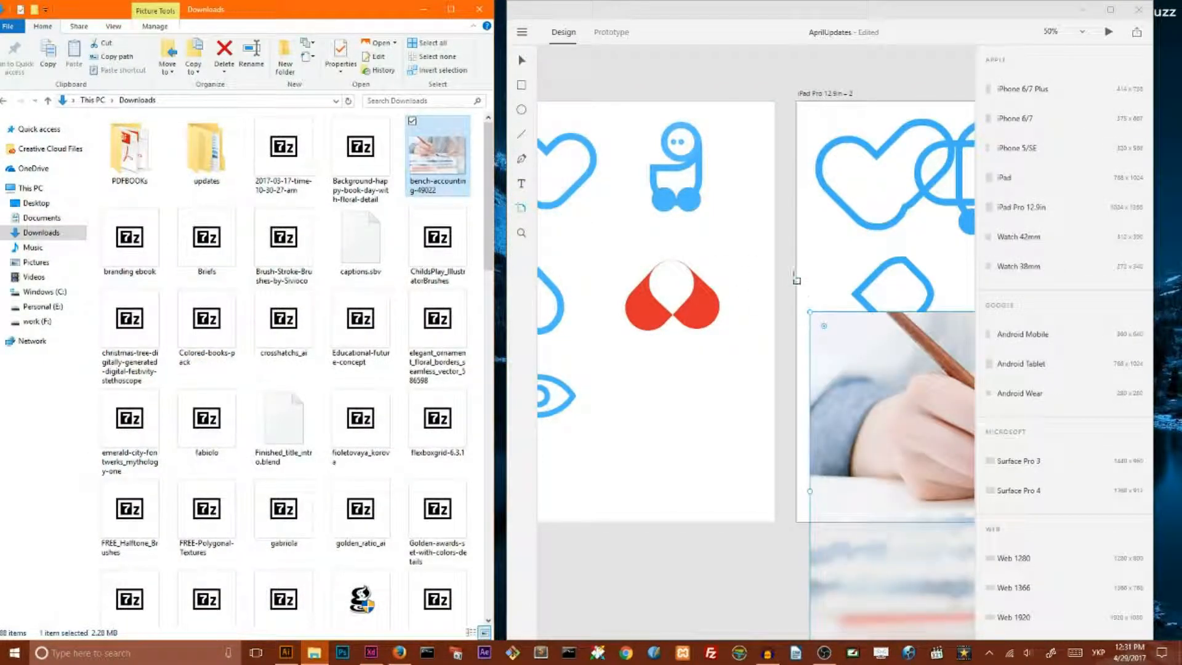
pyautogui.click(480, 9)
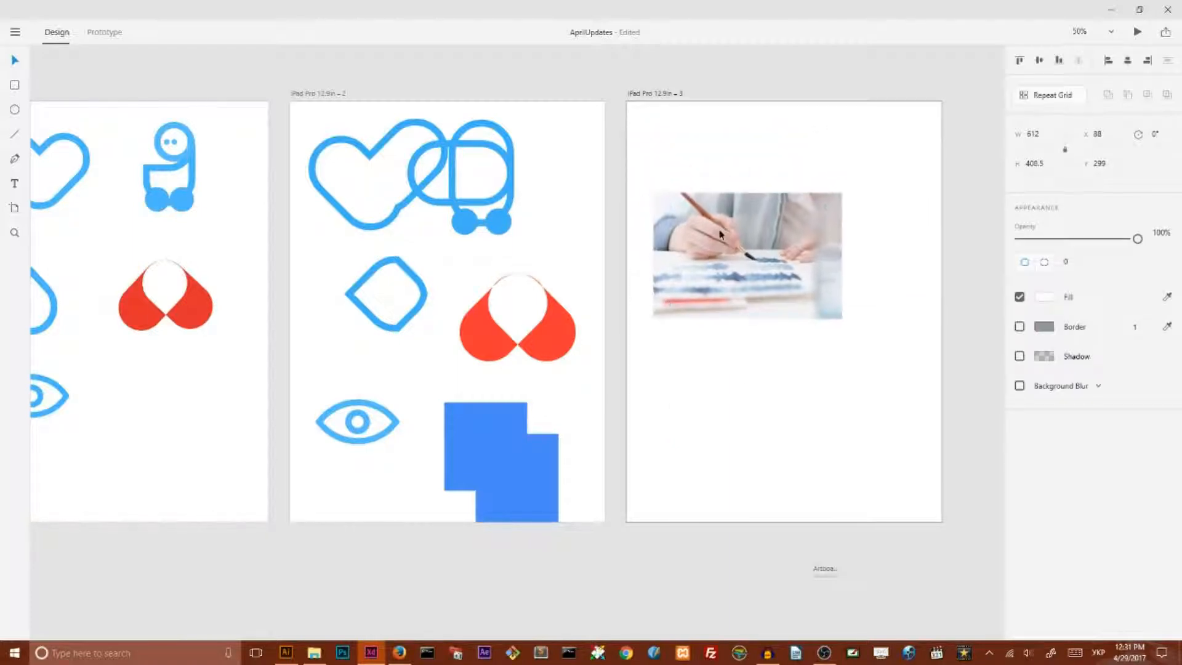
# Step: Mask the hand-painting photo with a circle so it shows as a round image
pyautogui.click(746, 255)
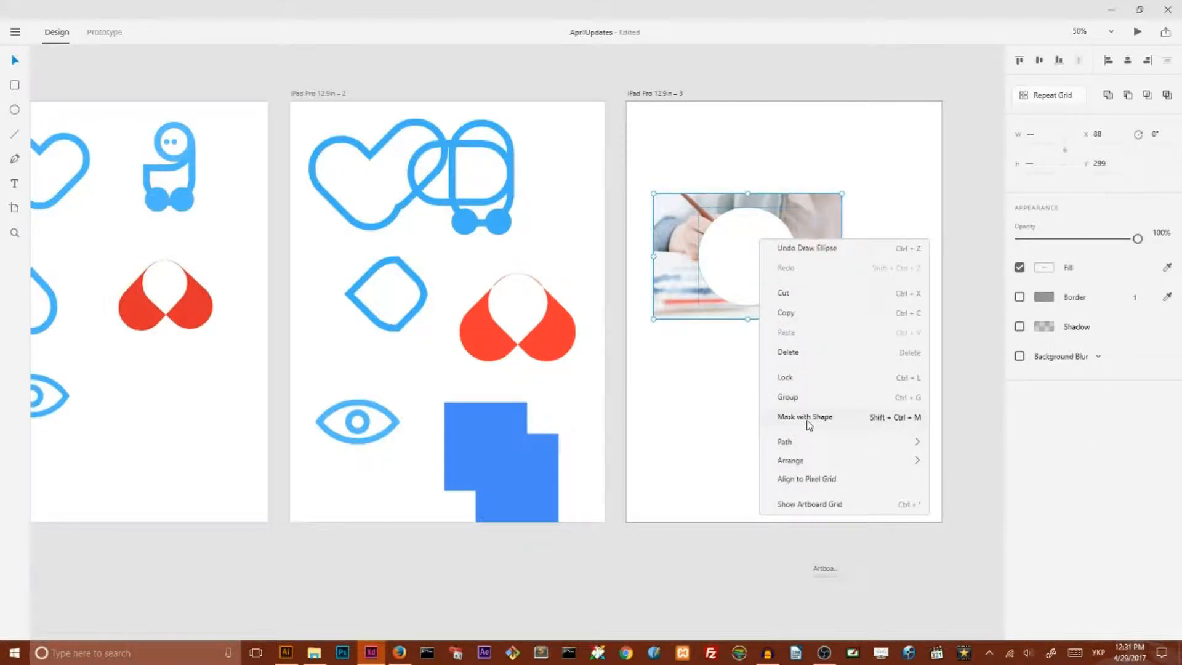
pyautogui.click(805, 417)
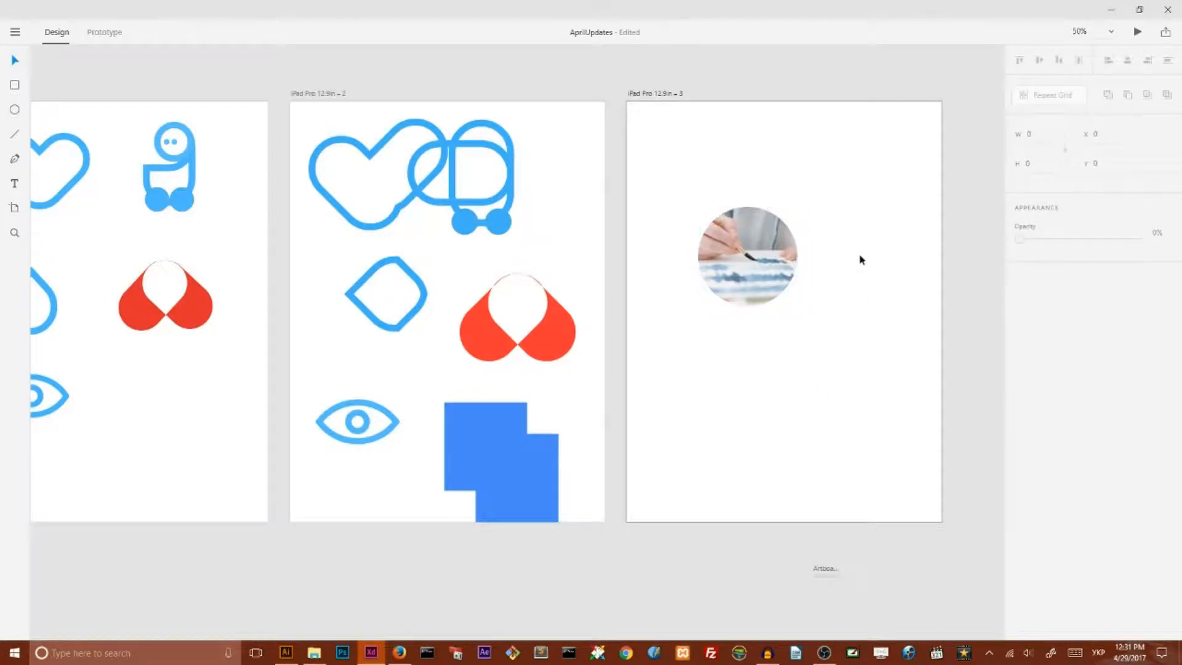
pyautogui.click(746, 256)
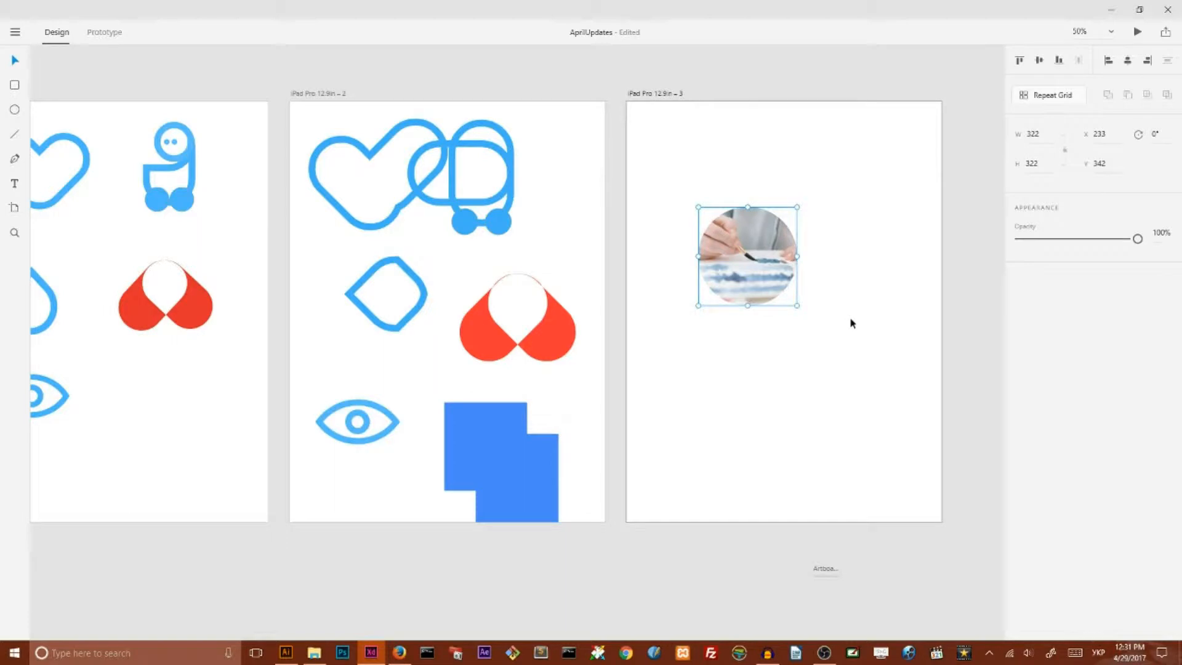
pyautogui.moveTo(849, 325)
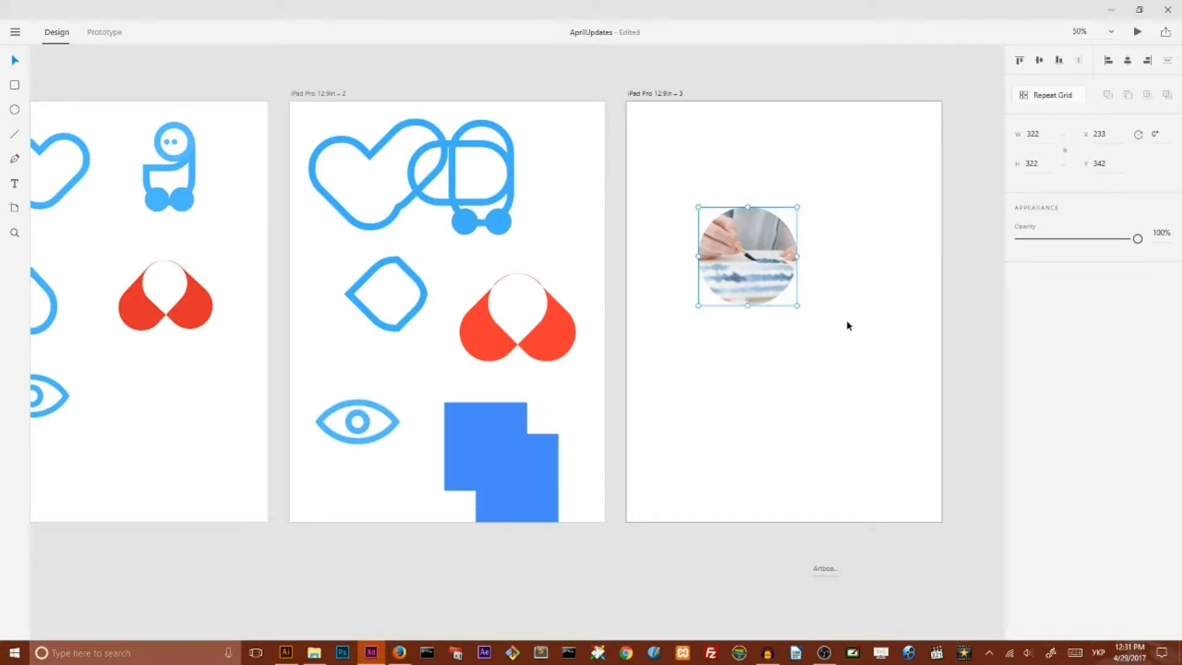